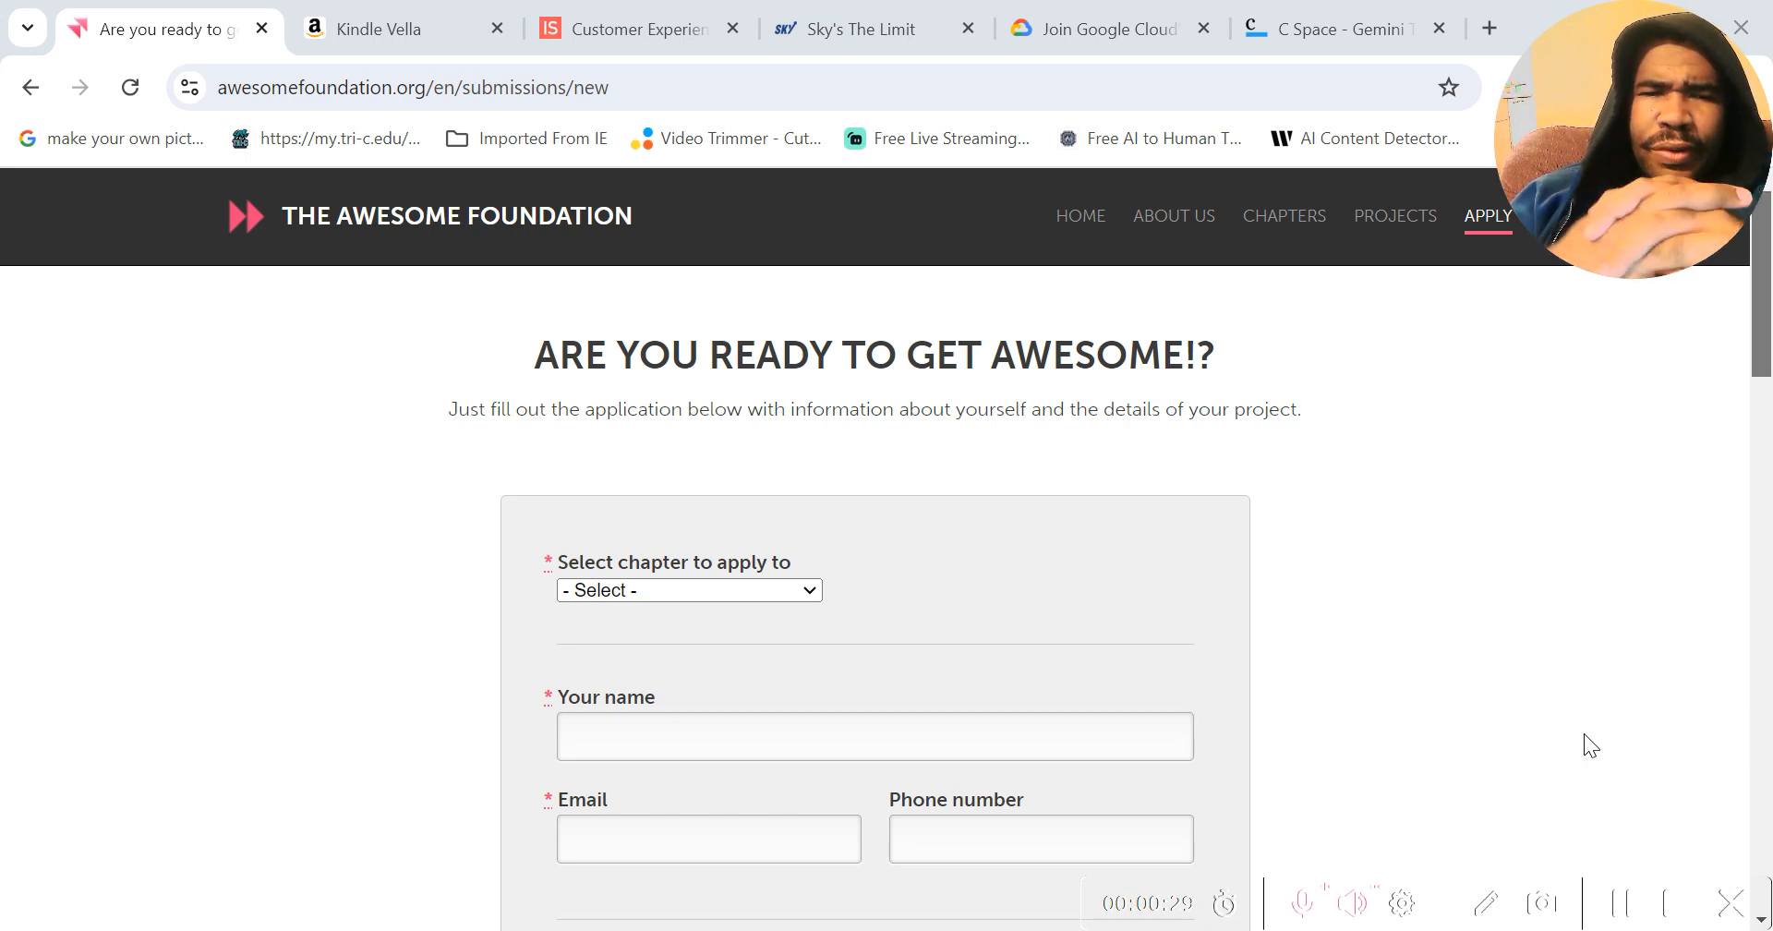
pyautogui.moveTo(1171, 694)
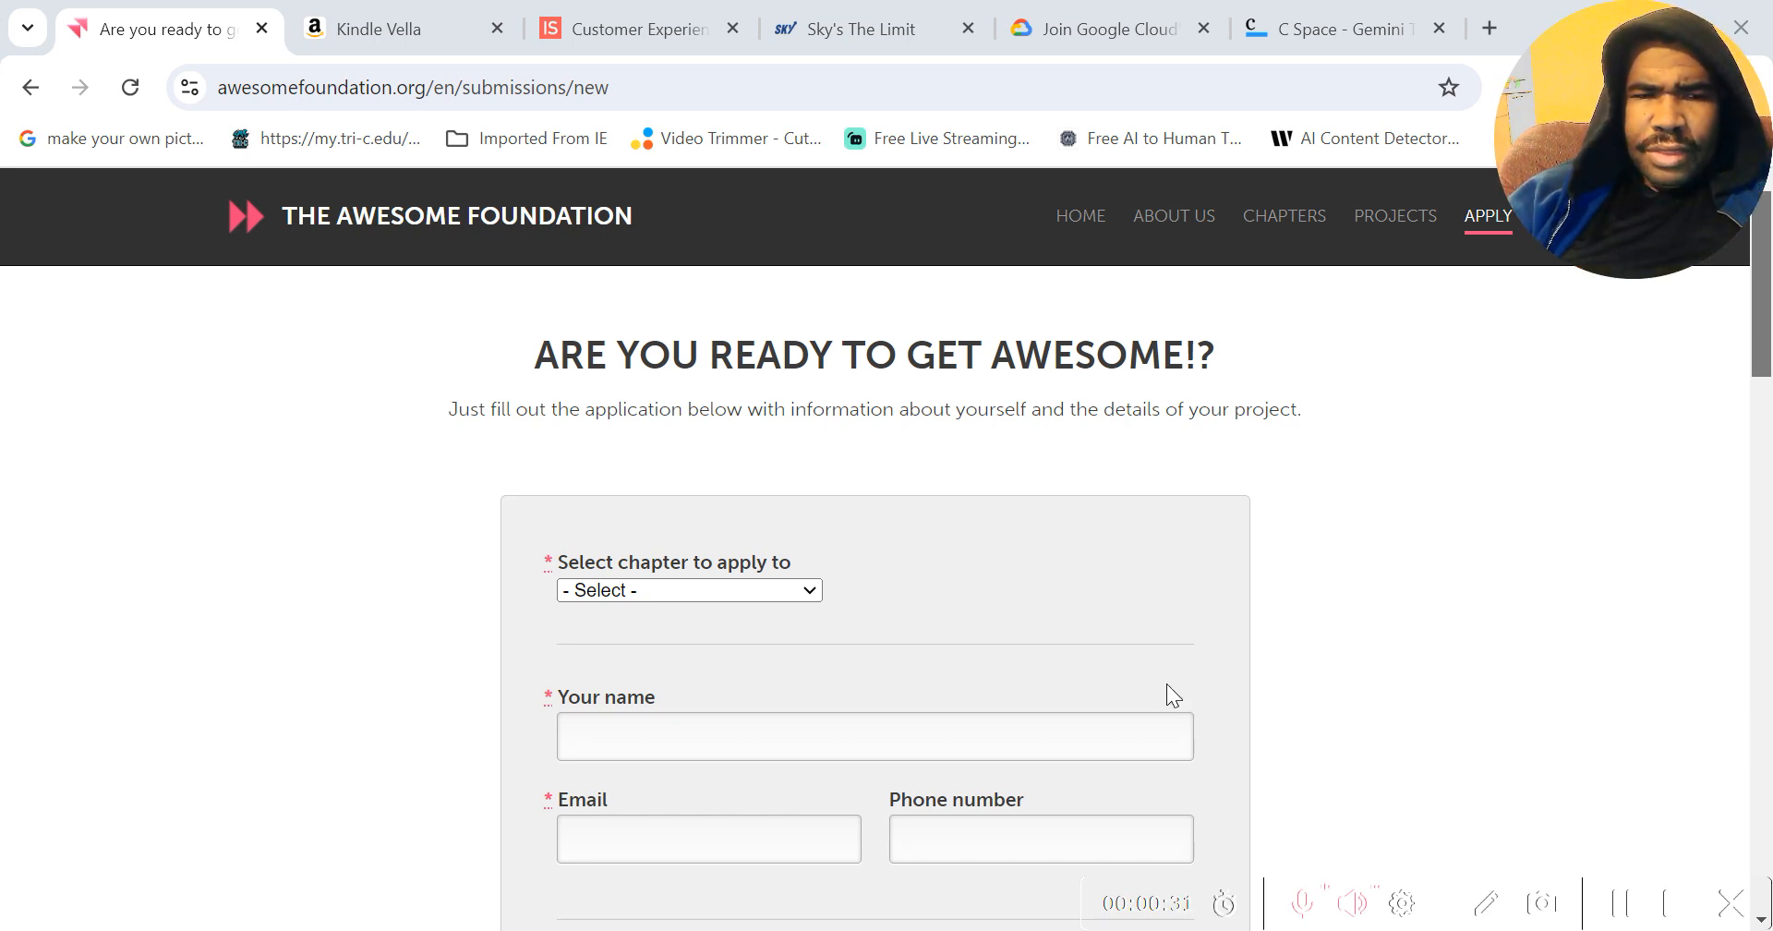
pyautogui.moveTo(354, 600)
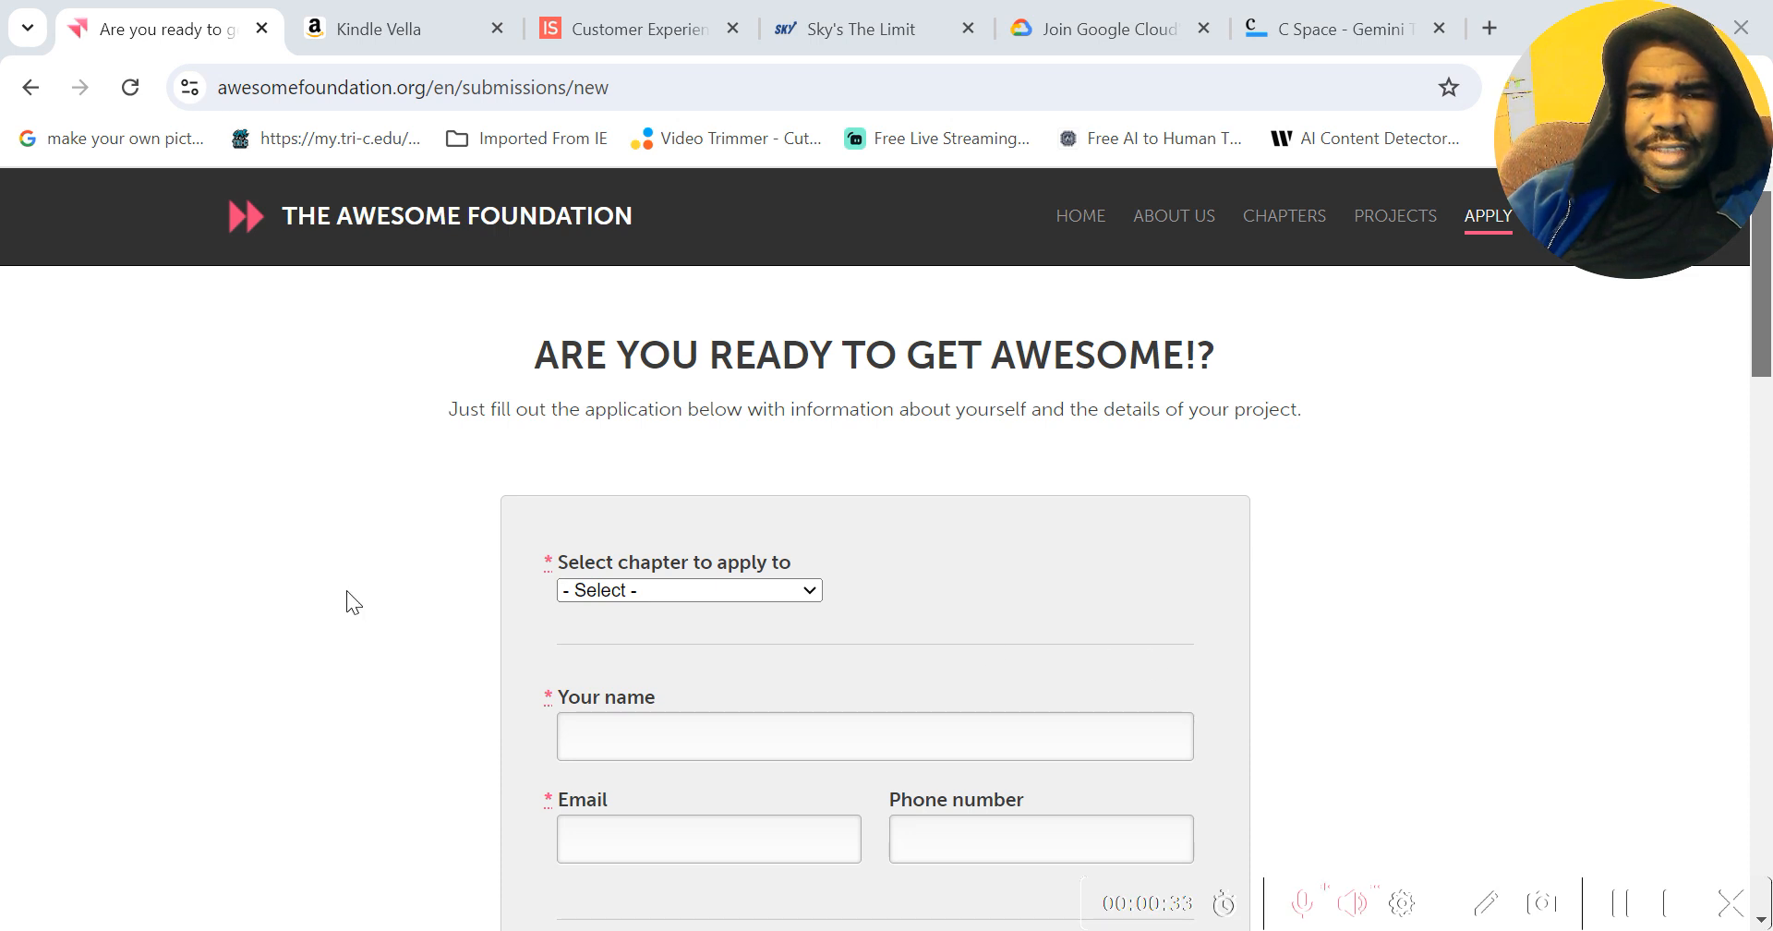
pyautogui.moveTo(474, 489)
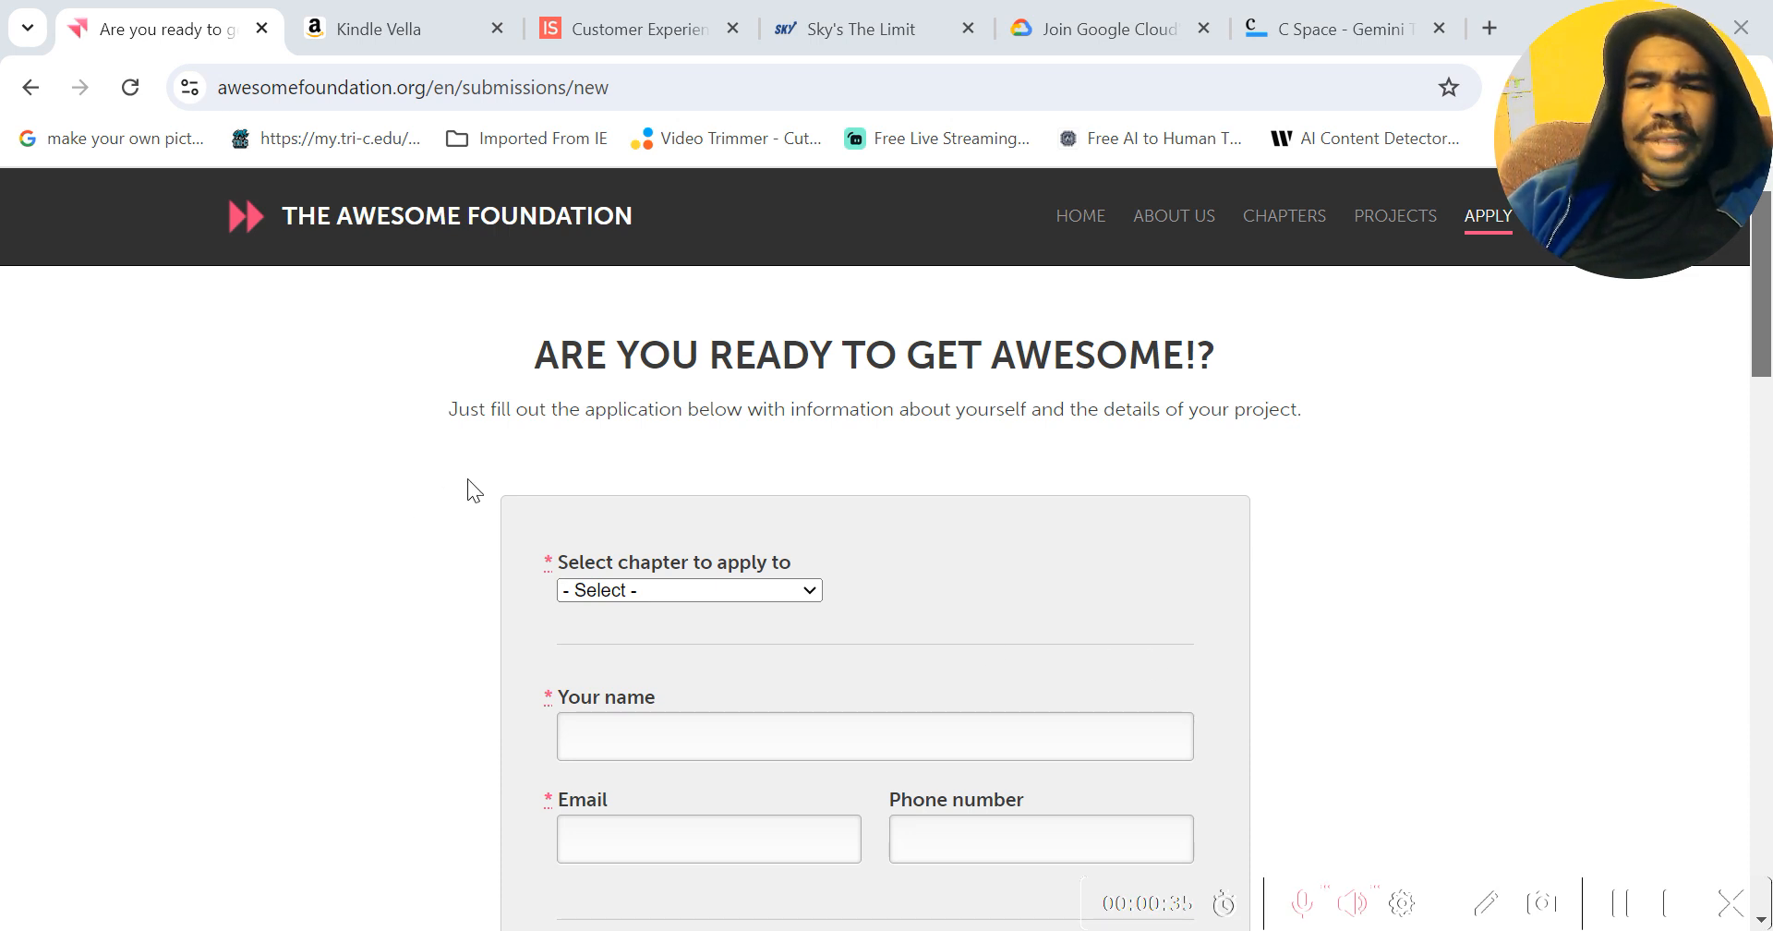
pyautogui.moveTo(220, 456)
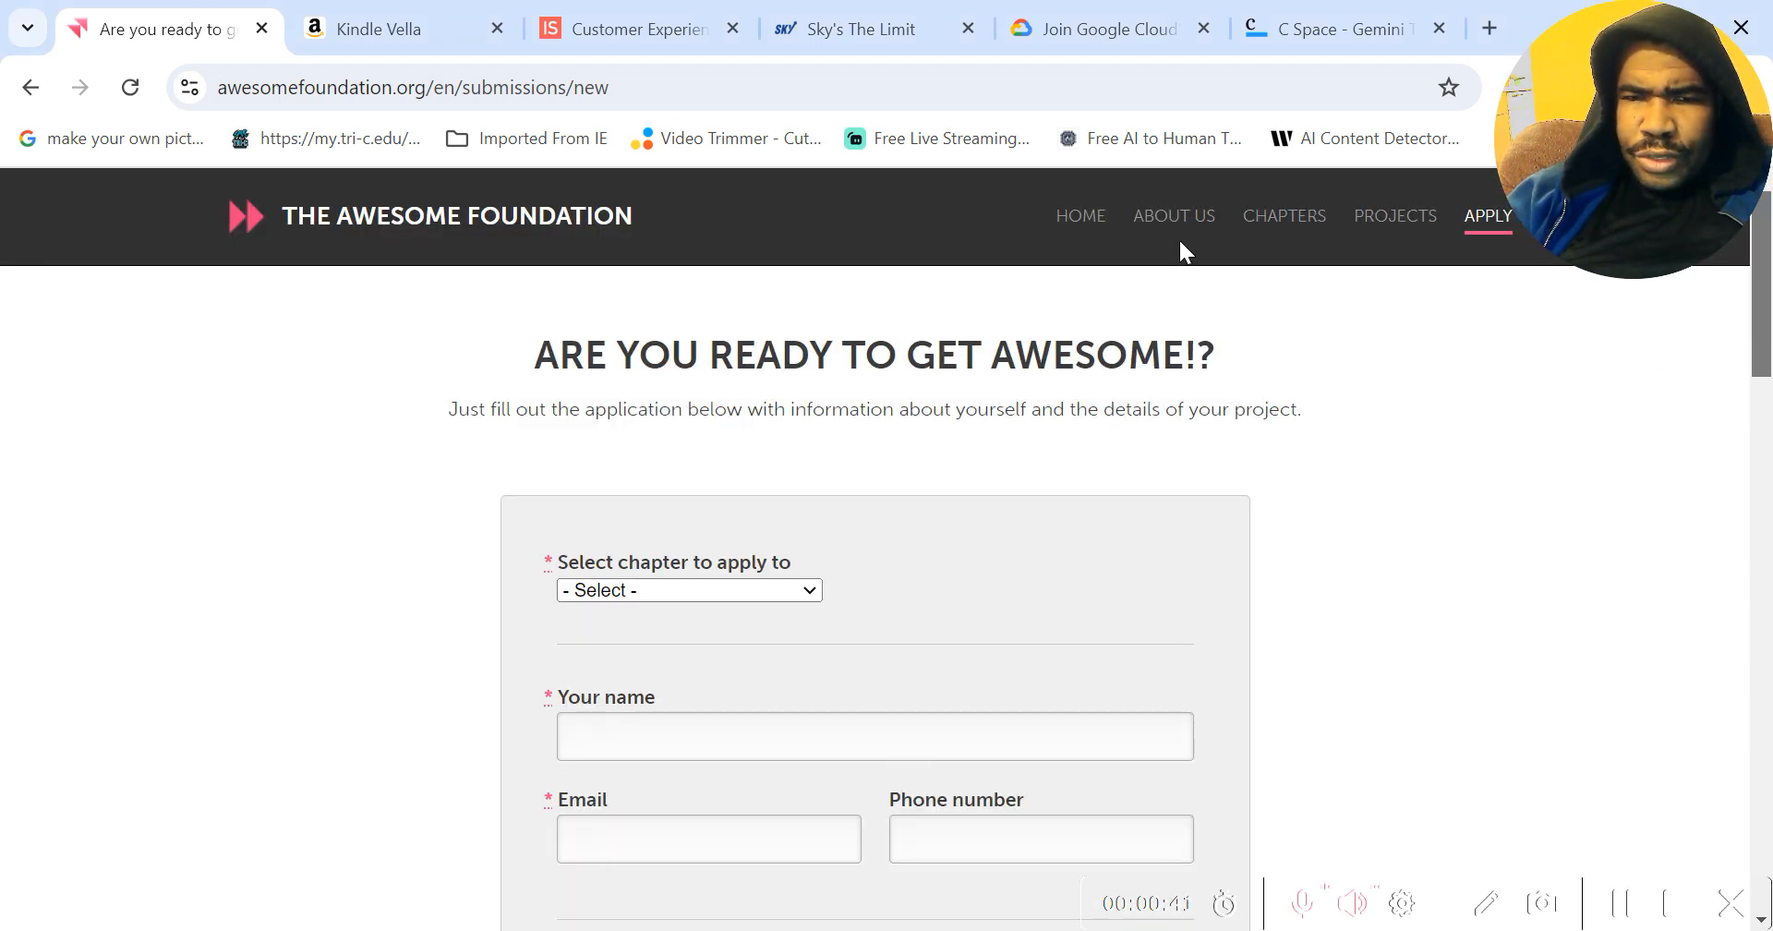
# Go to the About Us page describing the foundation's global community and $1000 grants
pyautogui.click(1173, 216)
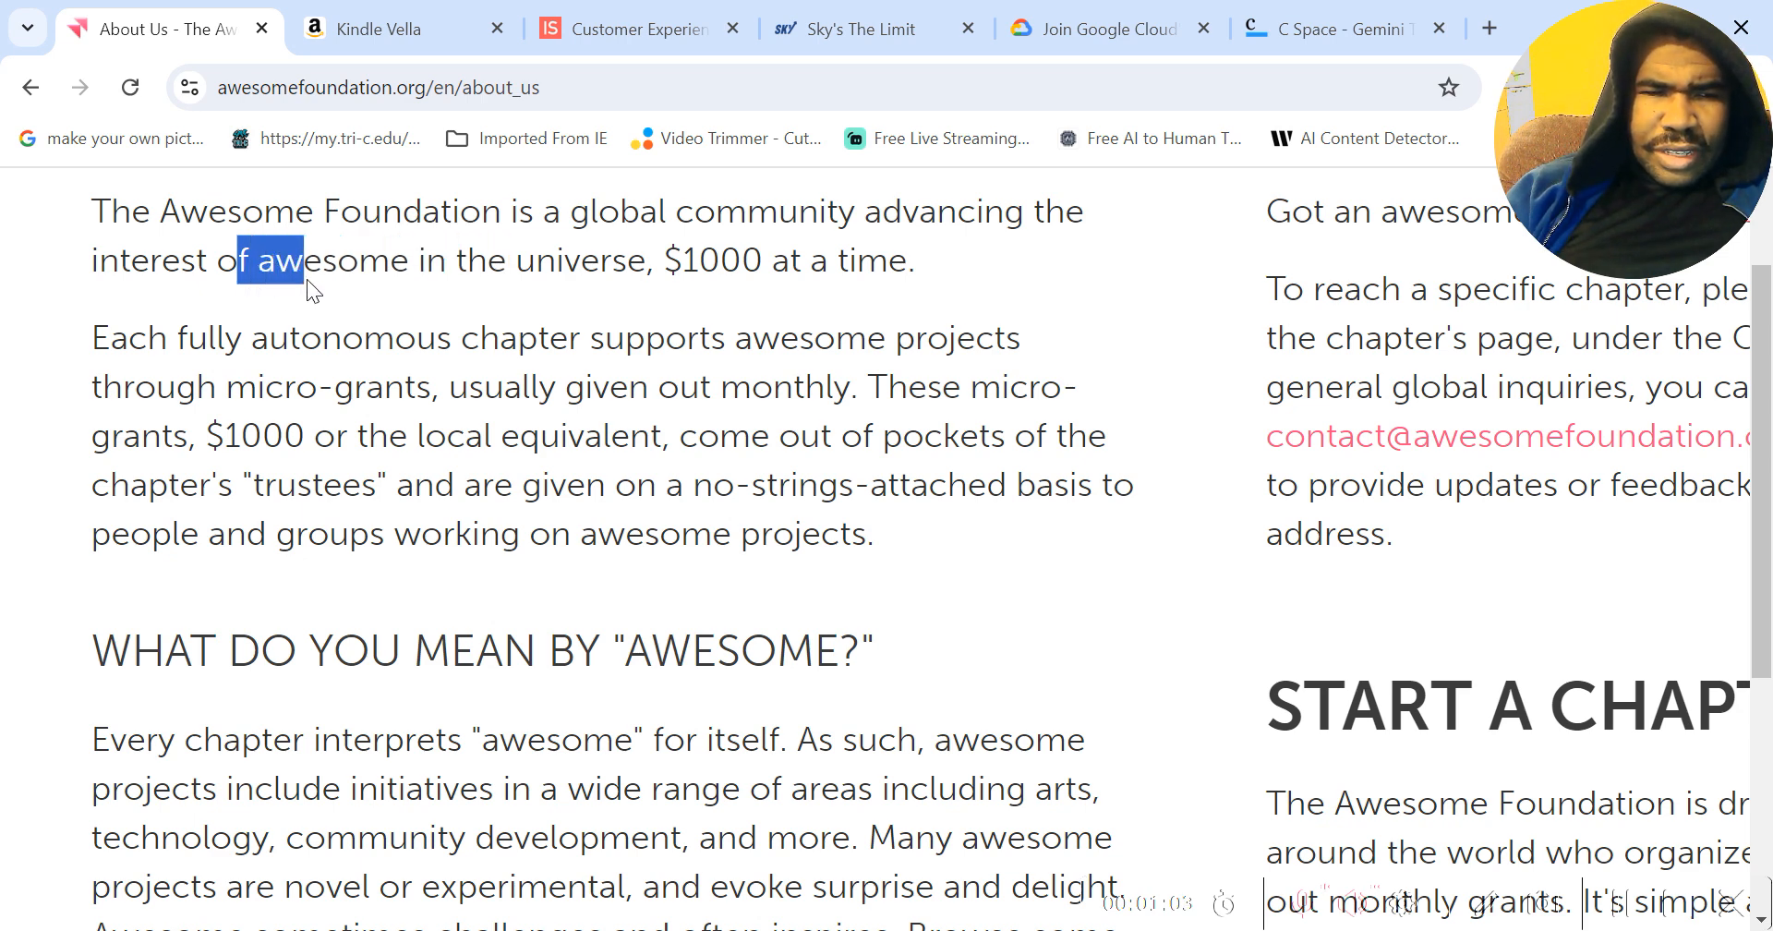
# Highlight the passage from 'autonomous' chapters through $1000 micro-grants to the chapter's 'trustees'
pyautogui.moveTo(310, 260); pyautogui.dragTo(916, 260)
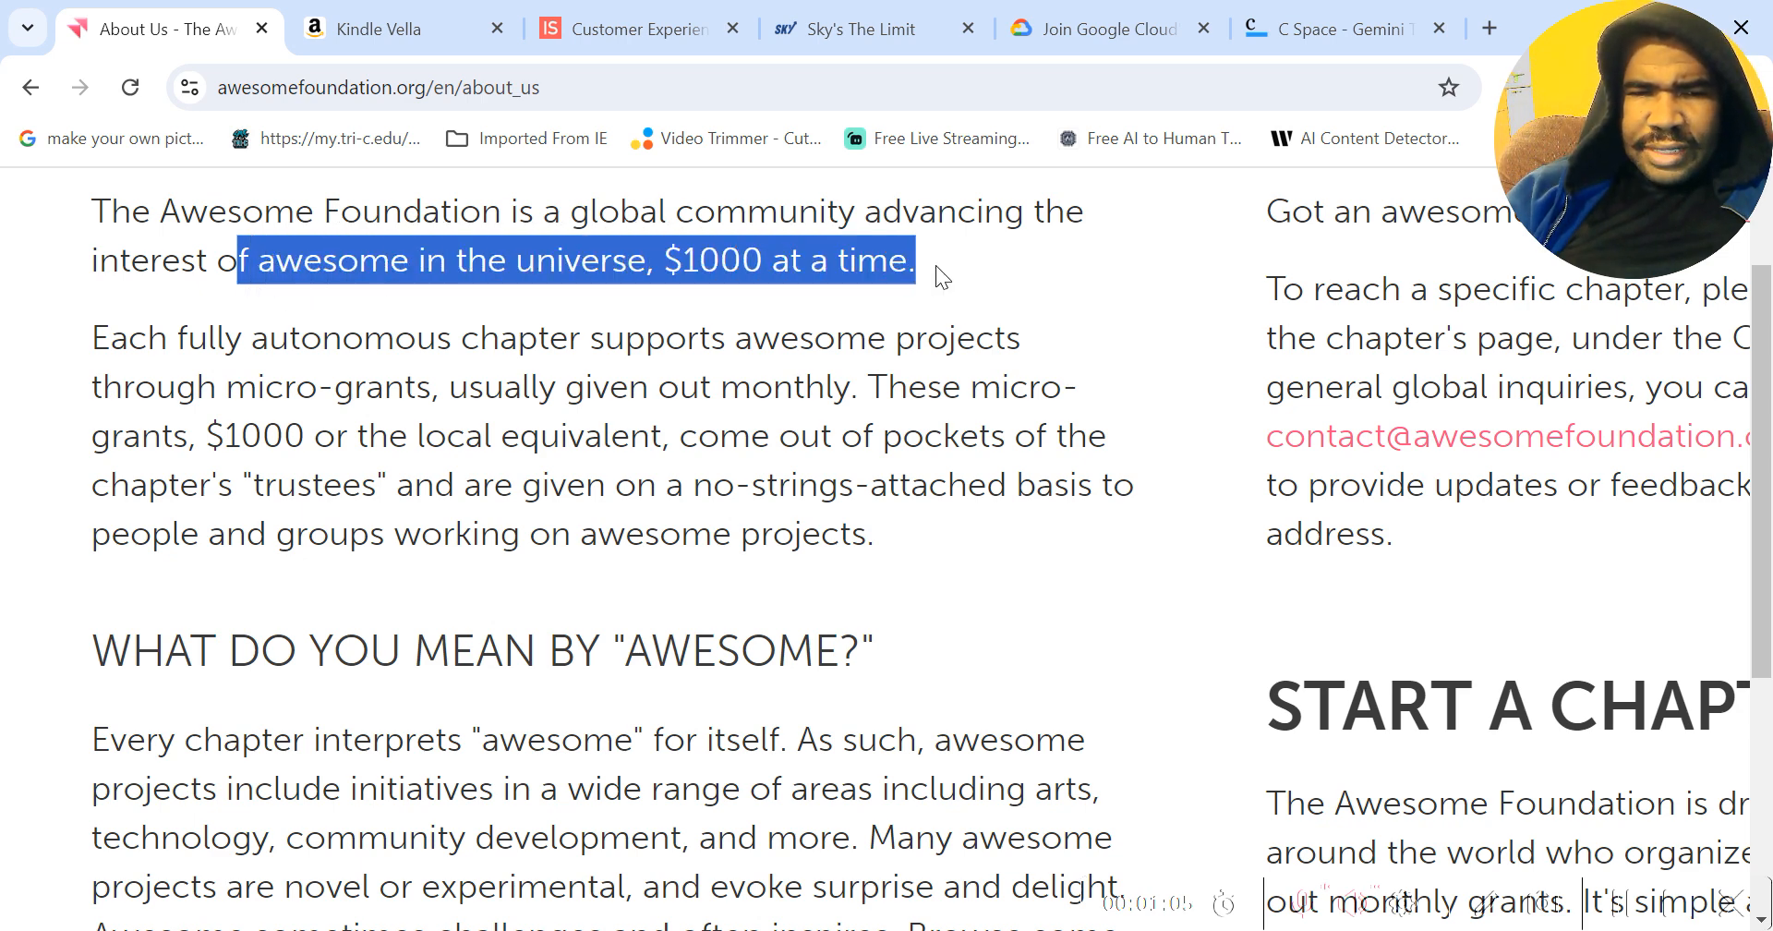
pyautogui.click(484, 340)
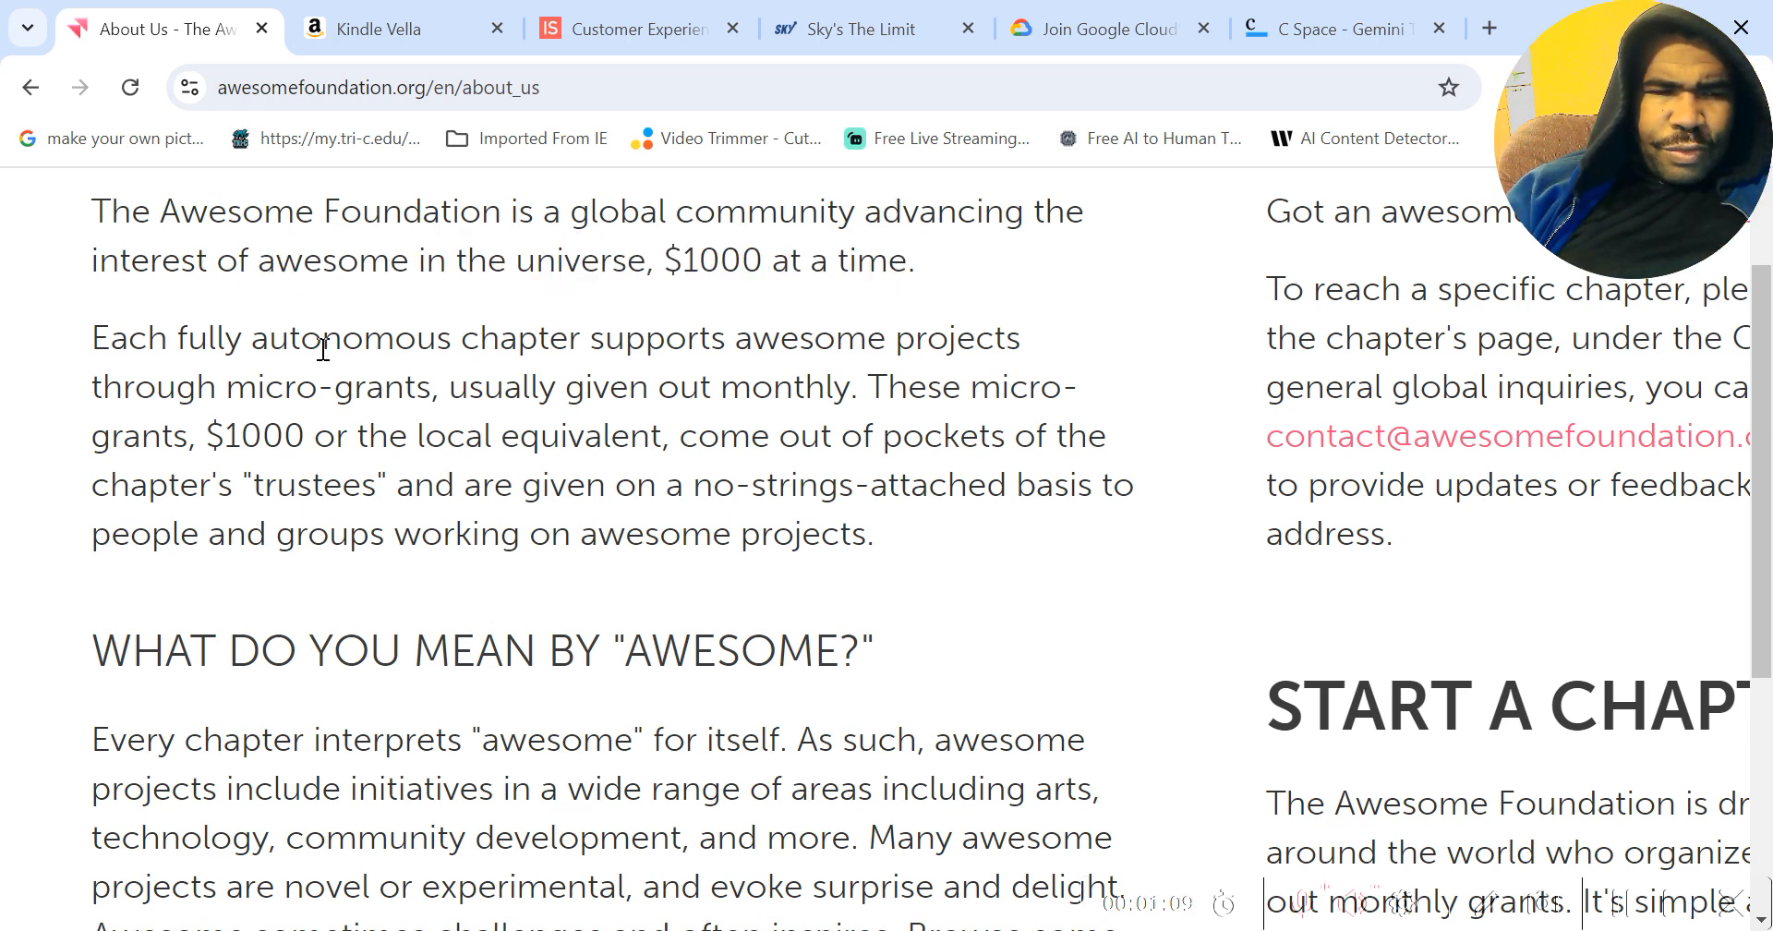
pyautogui.doubleClick(334, 336)
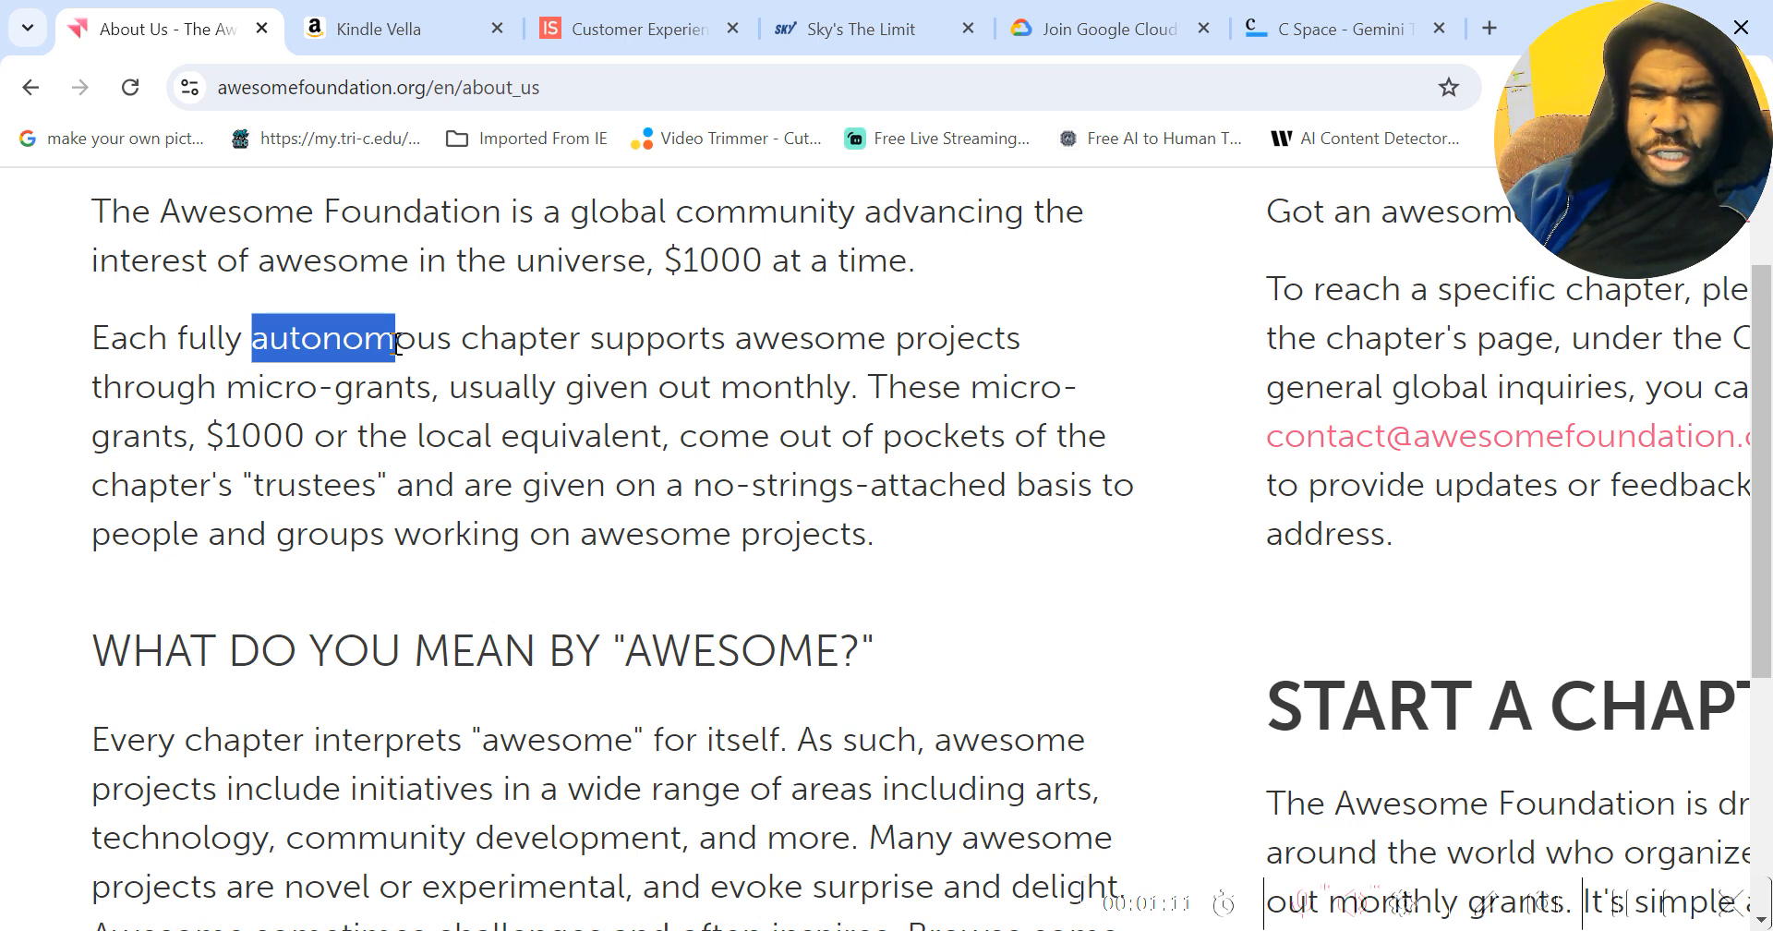
pyautogui.moveTo(395, 336); pyautogui.dragTo(170, 386)
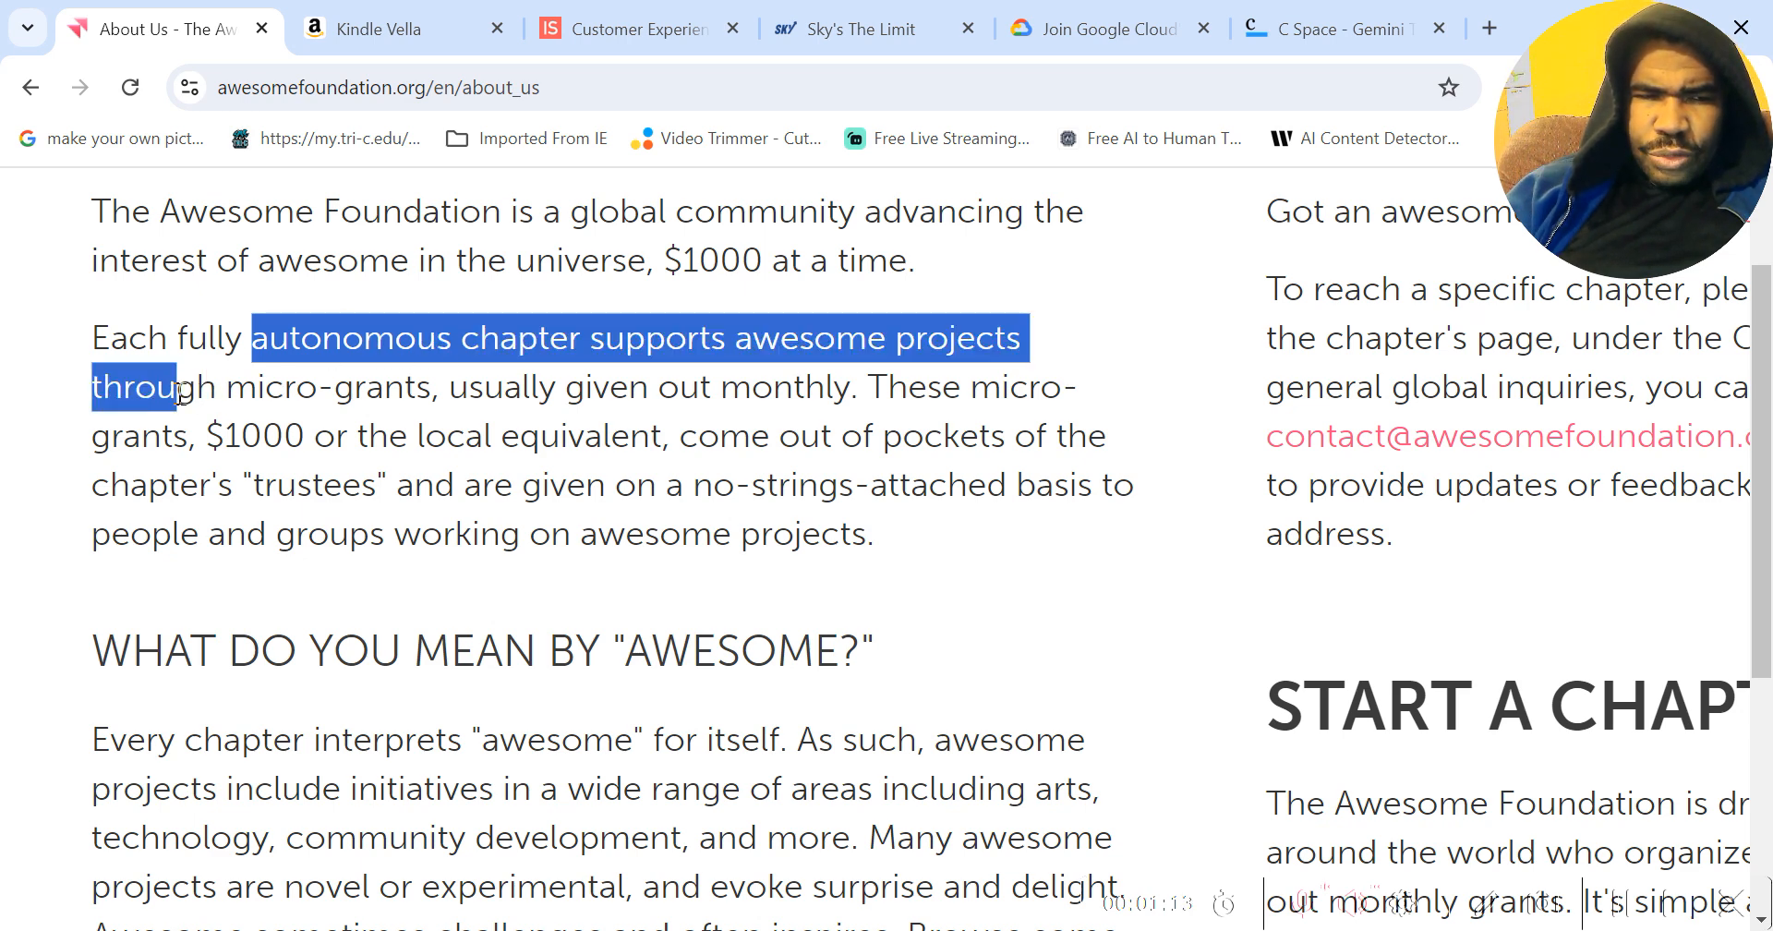
pyautogui.moveTo(164, 386); pyautogui.dragTo(713, 386)
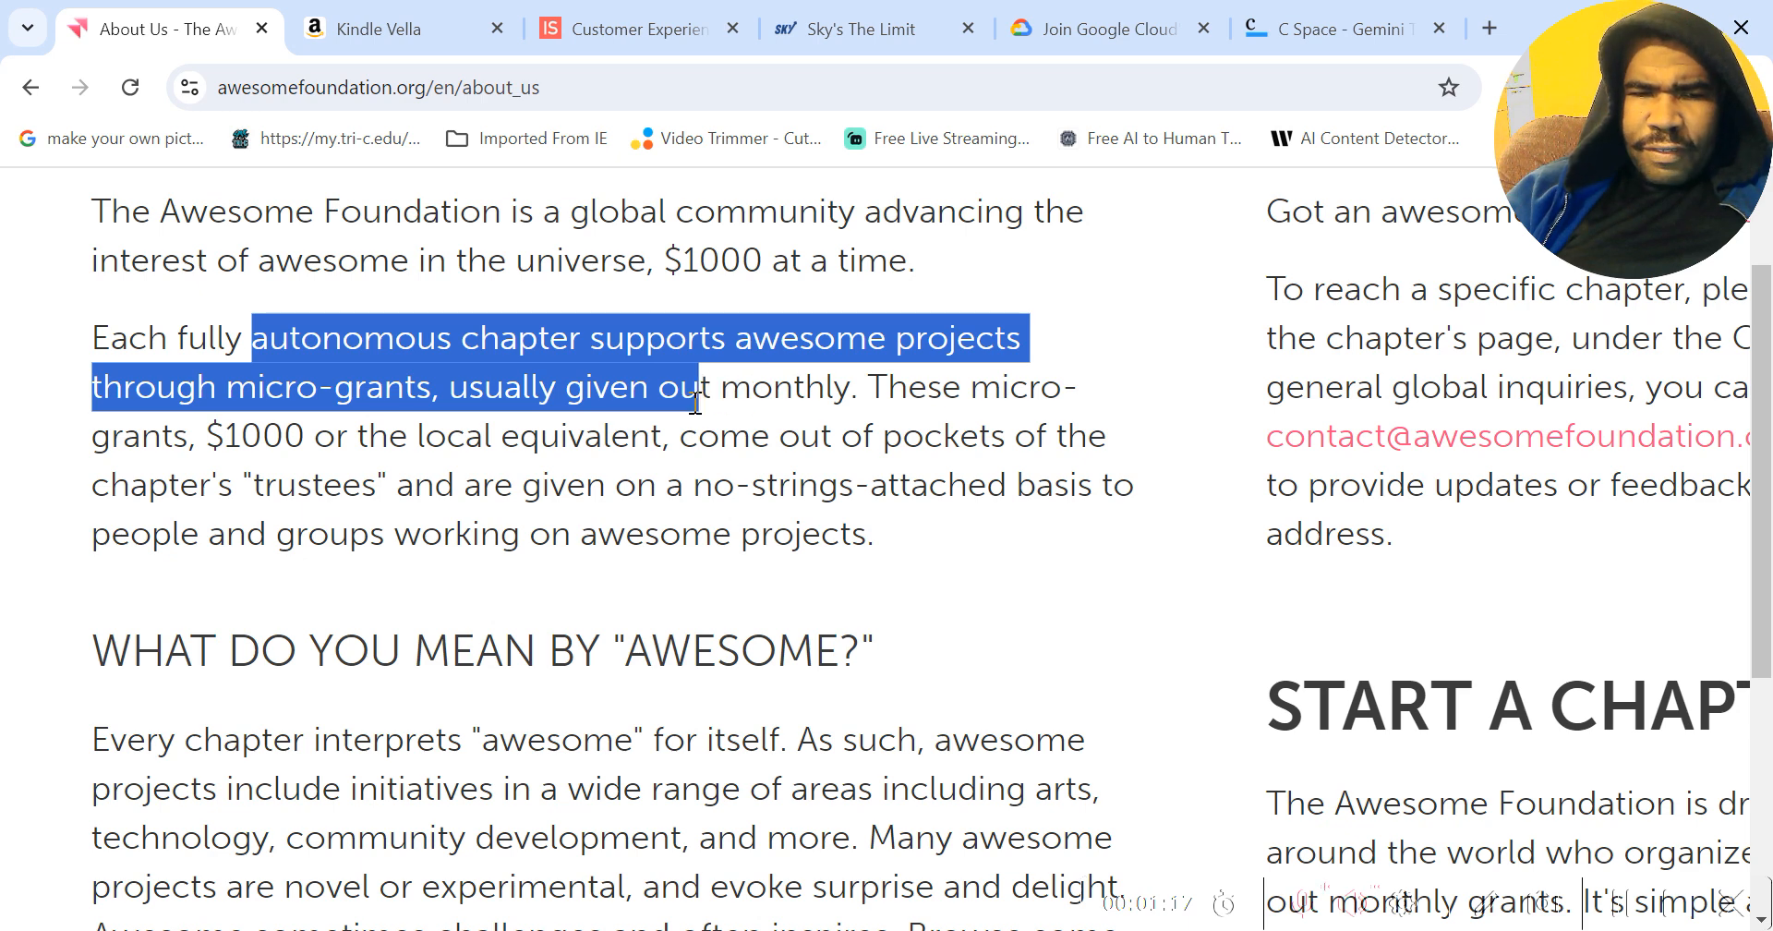
pyautogui.moveTo(698, 386); pyautogui.dragTo(328, 436)
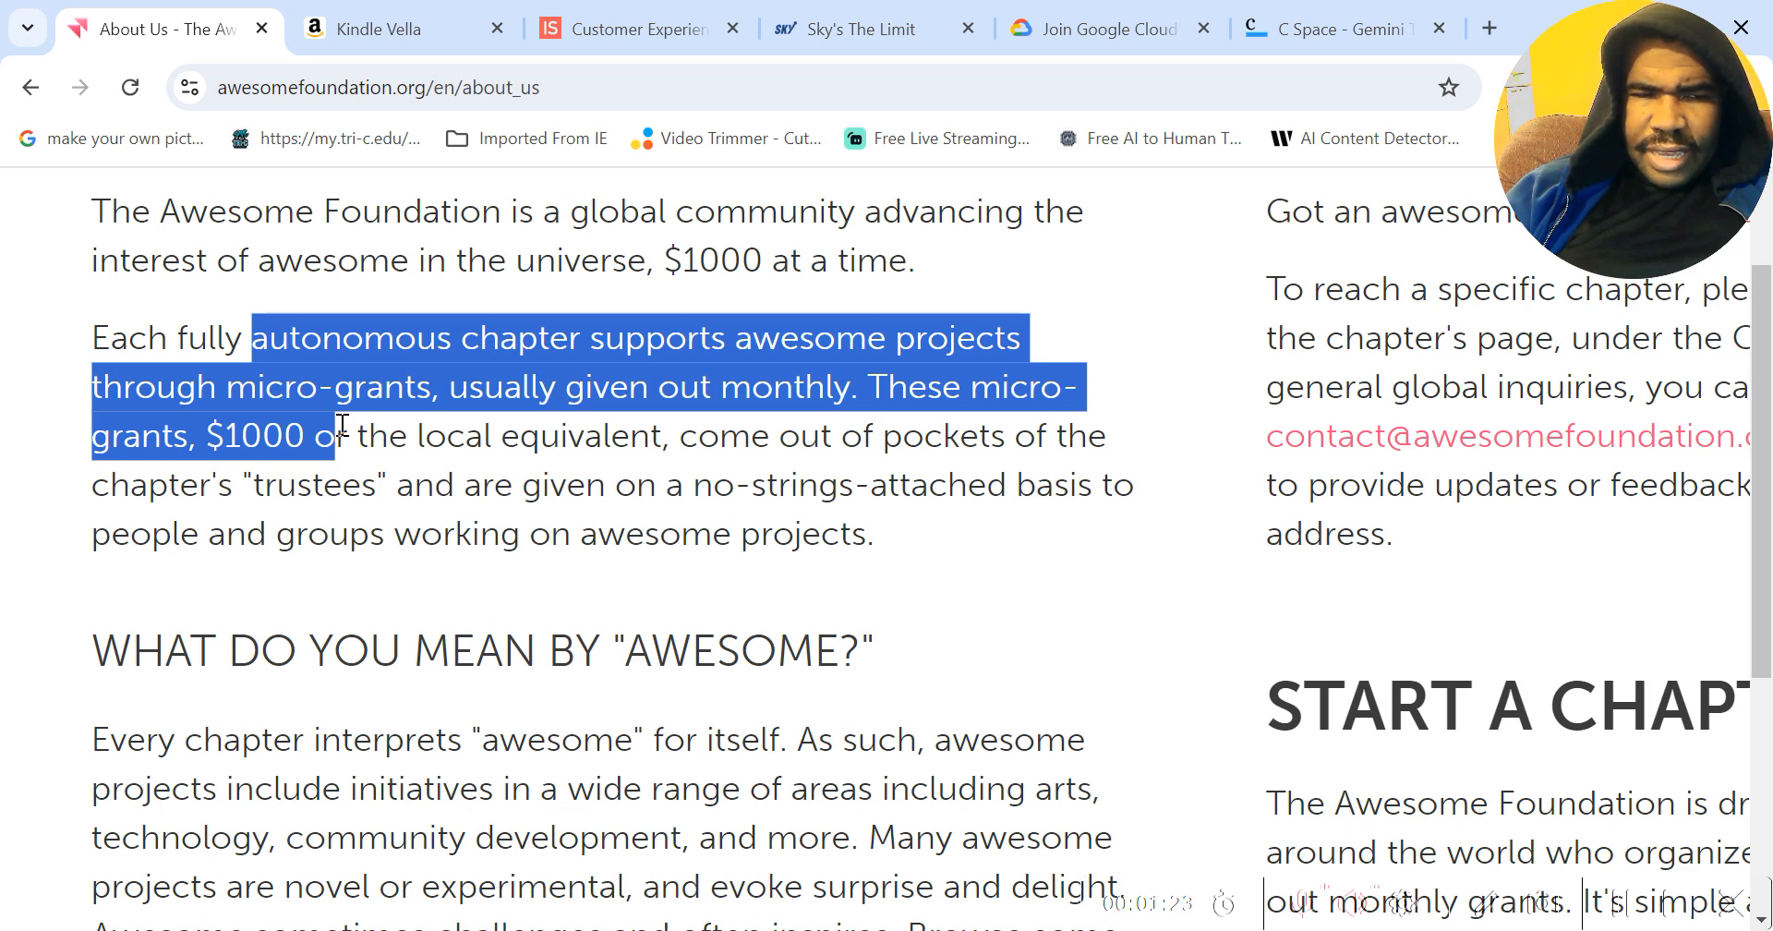
pyautogui.moveTo(339, 436); pyautogui.dragTo(384, 484)
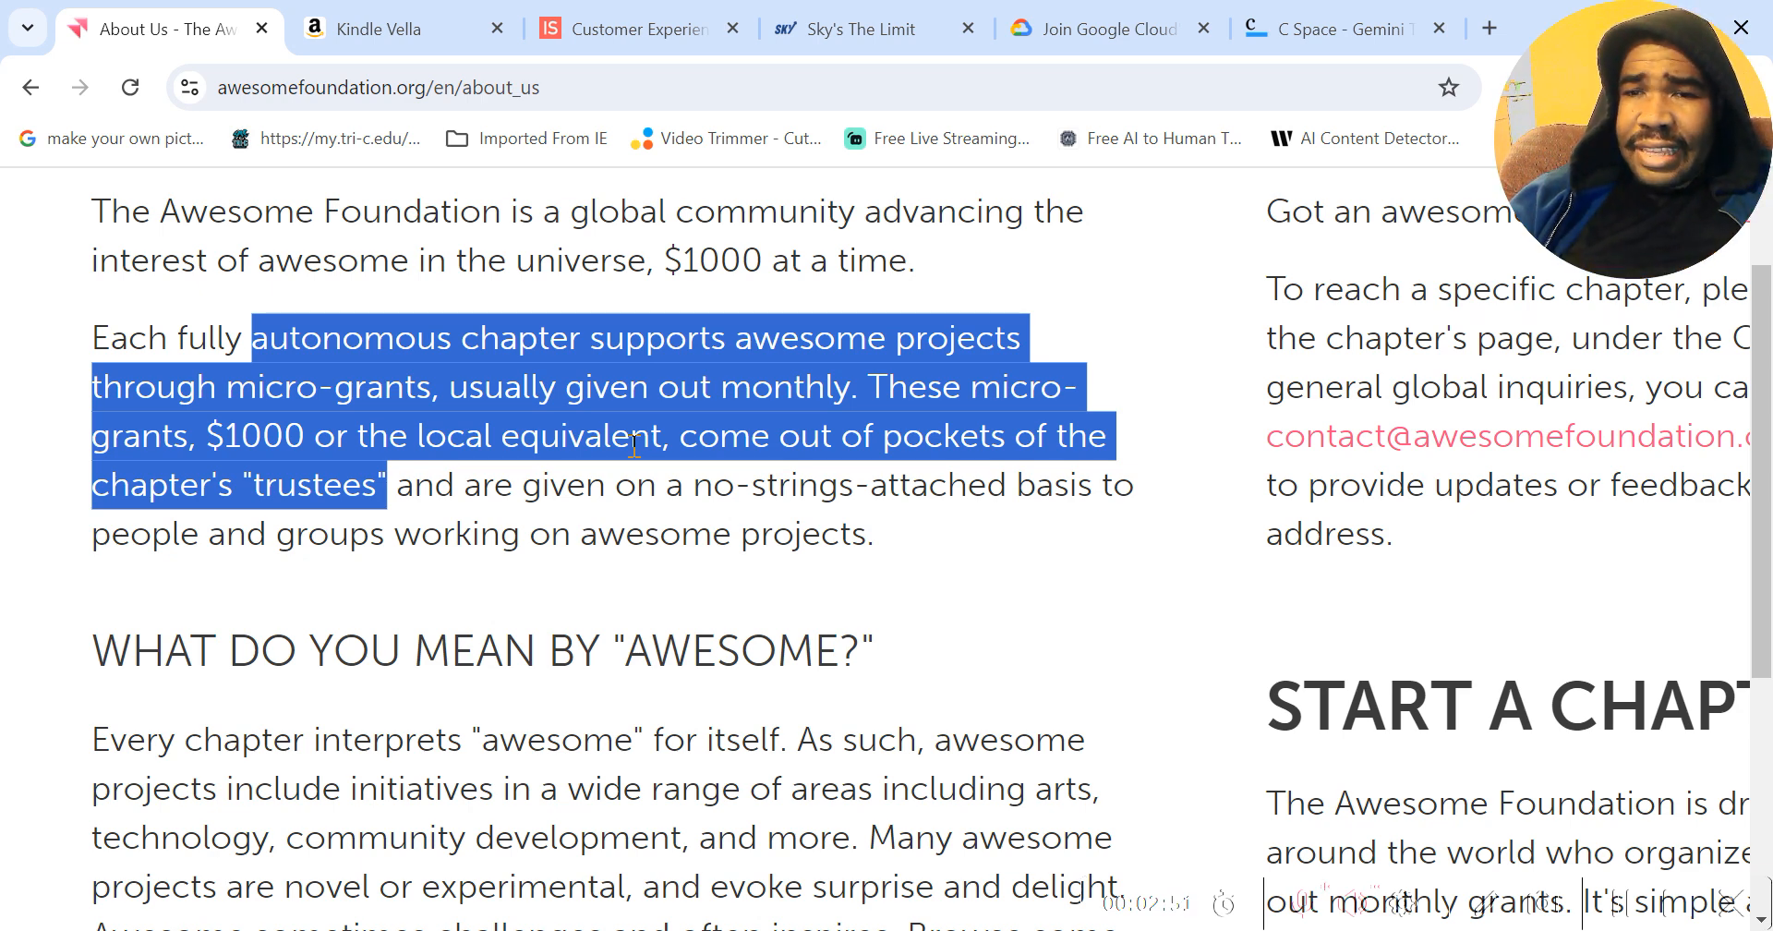
pyautogui.scroll(3)
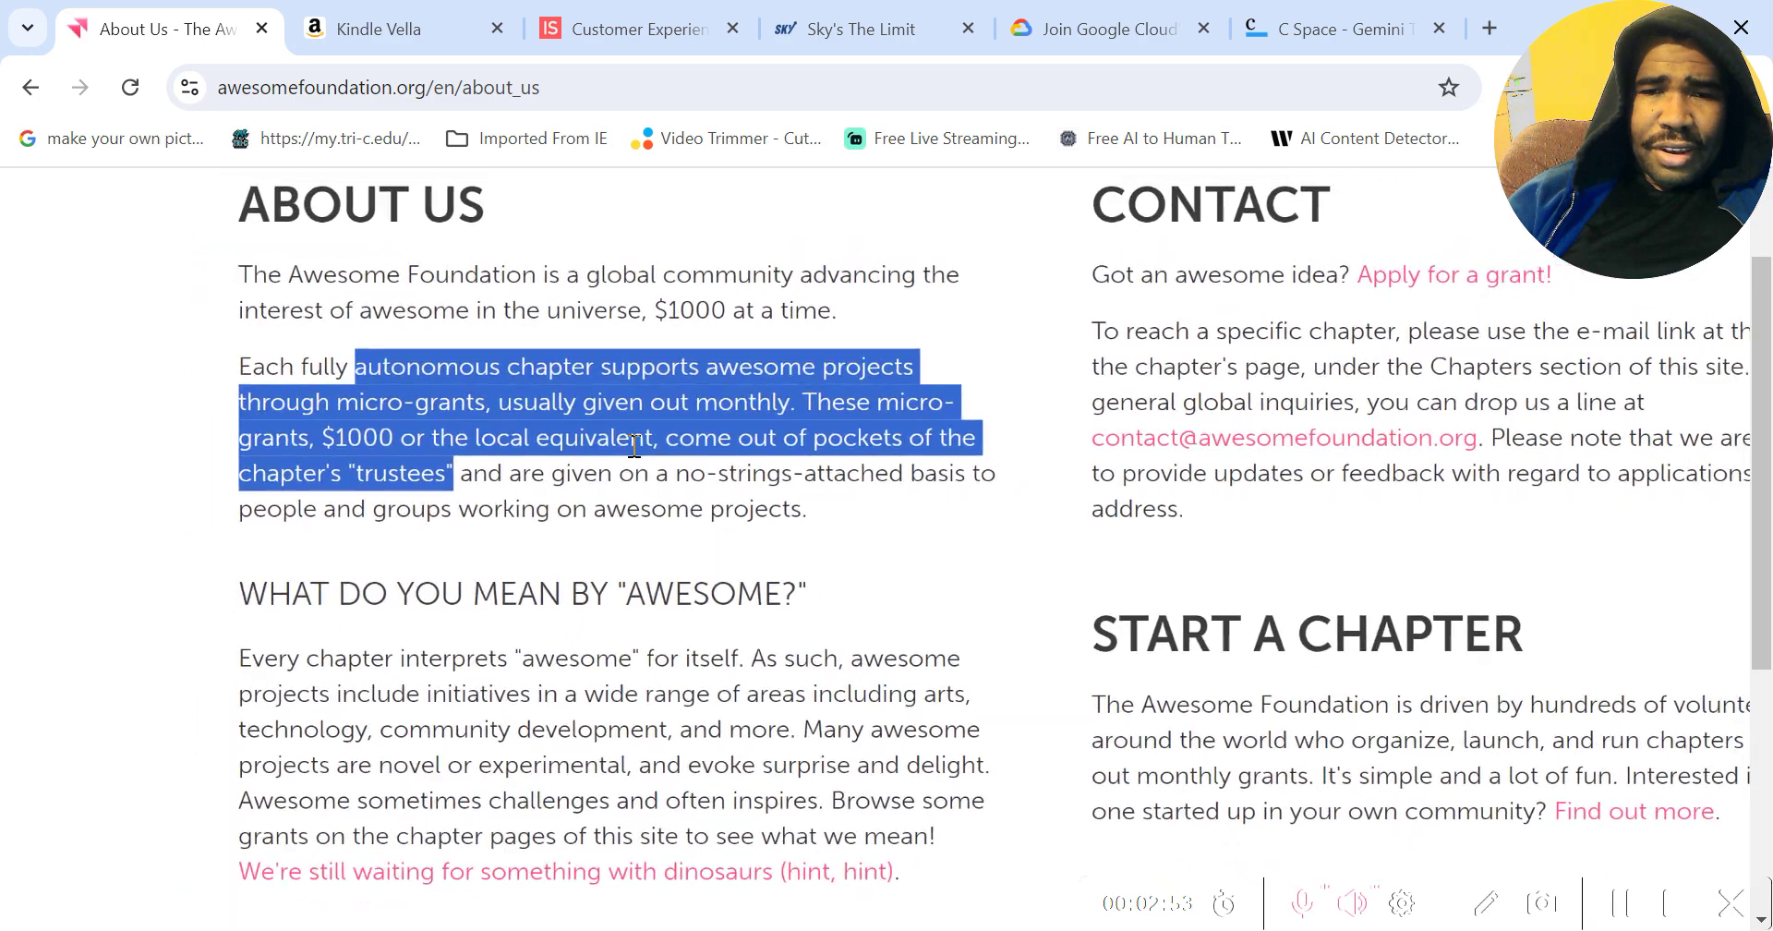
pyautogui.scroll(3)
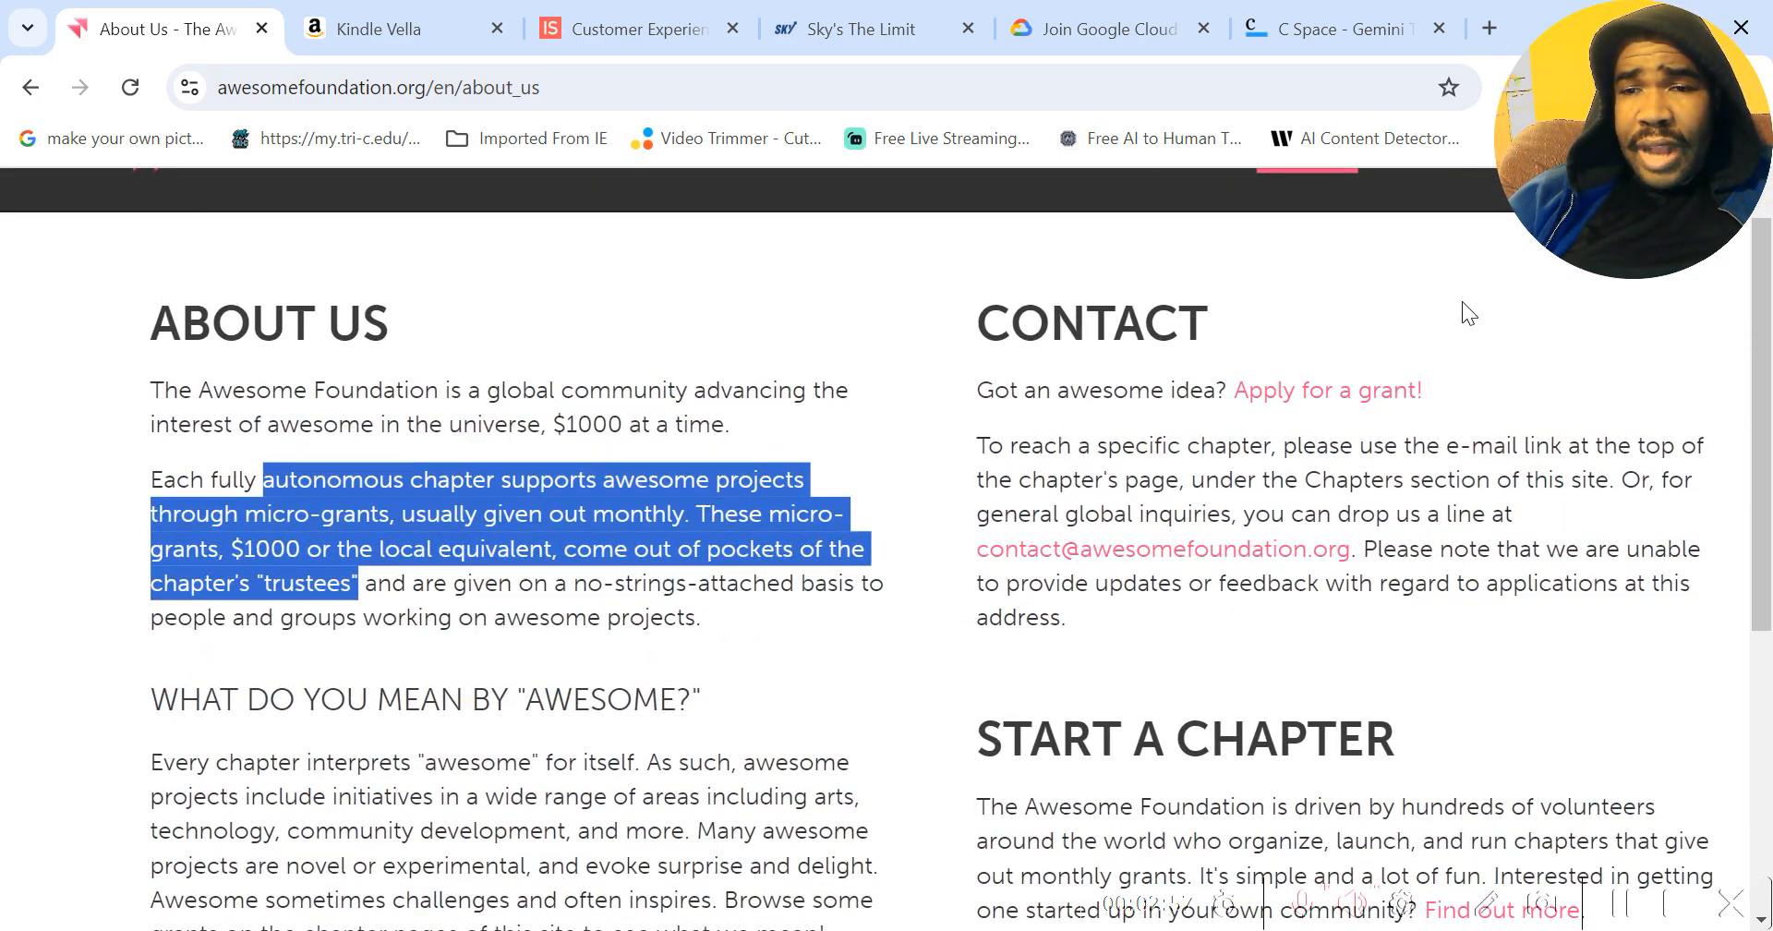
pyautogui.scroll(3)
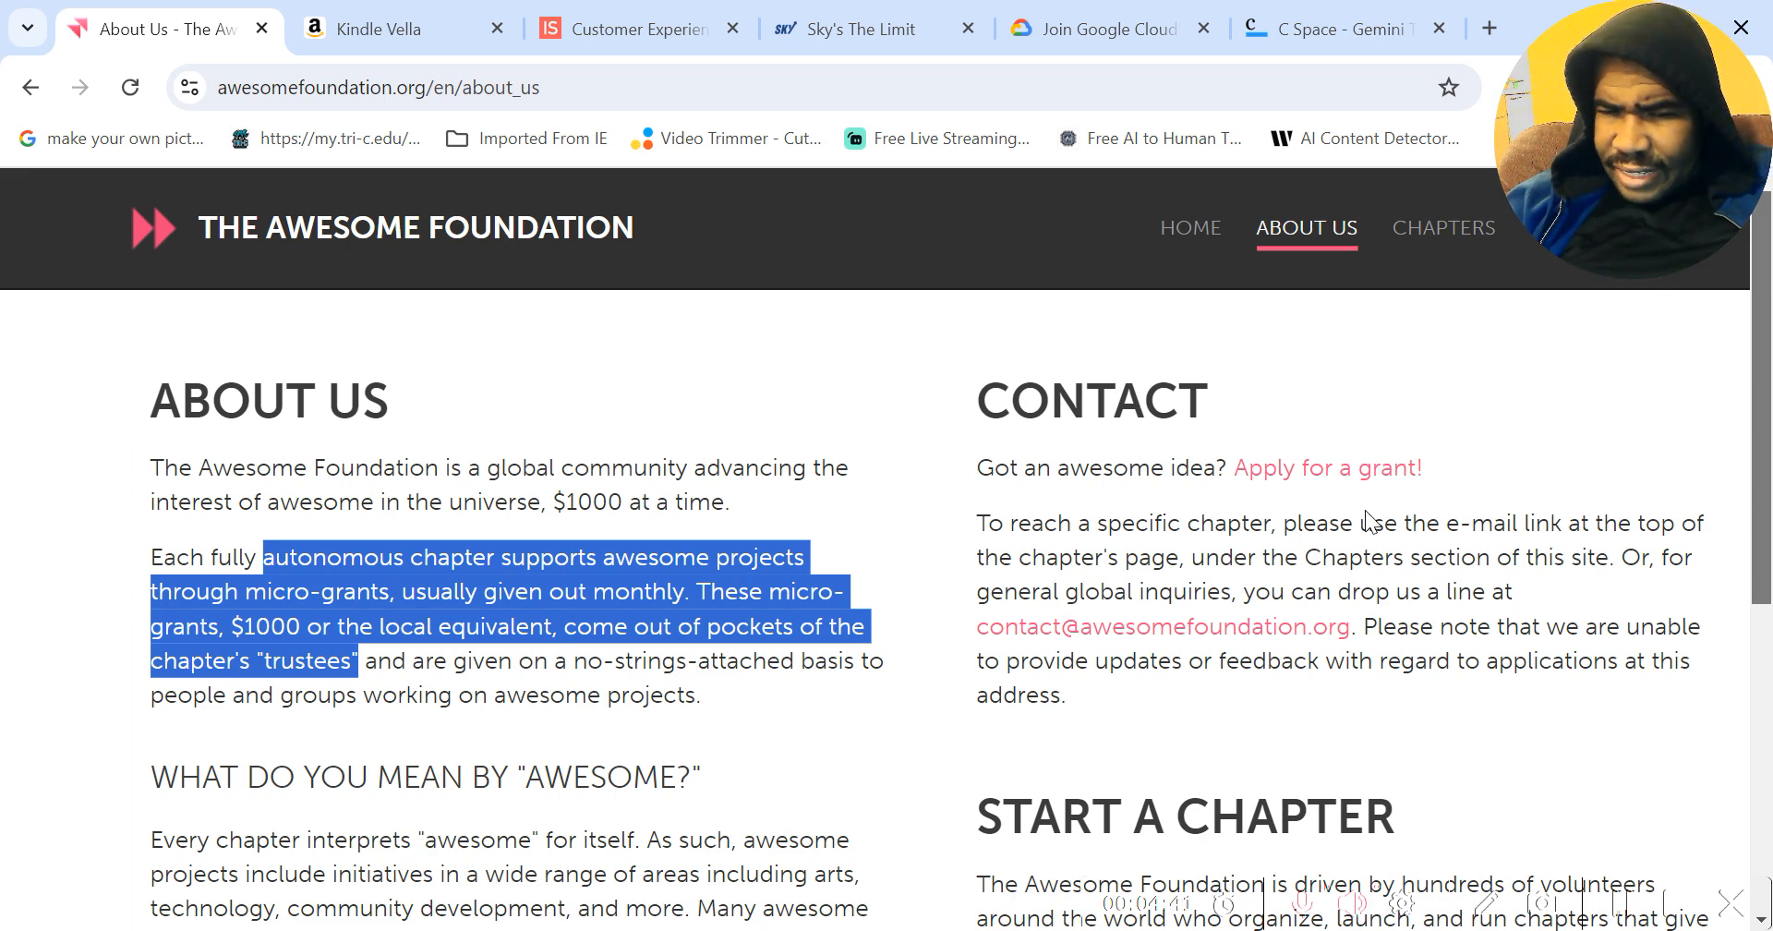
# Open the 'Apply for a grant!' form and scroll through its project and personal fields
pyautogui.click(1328, 467)
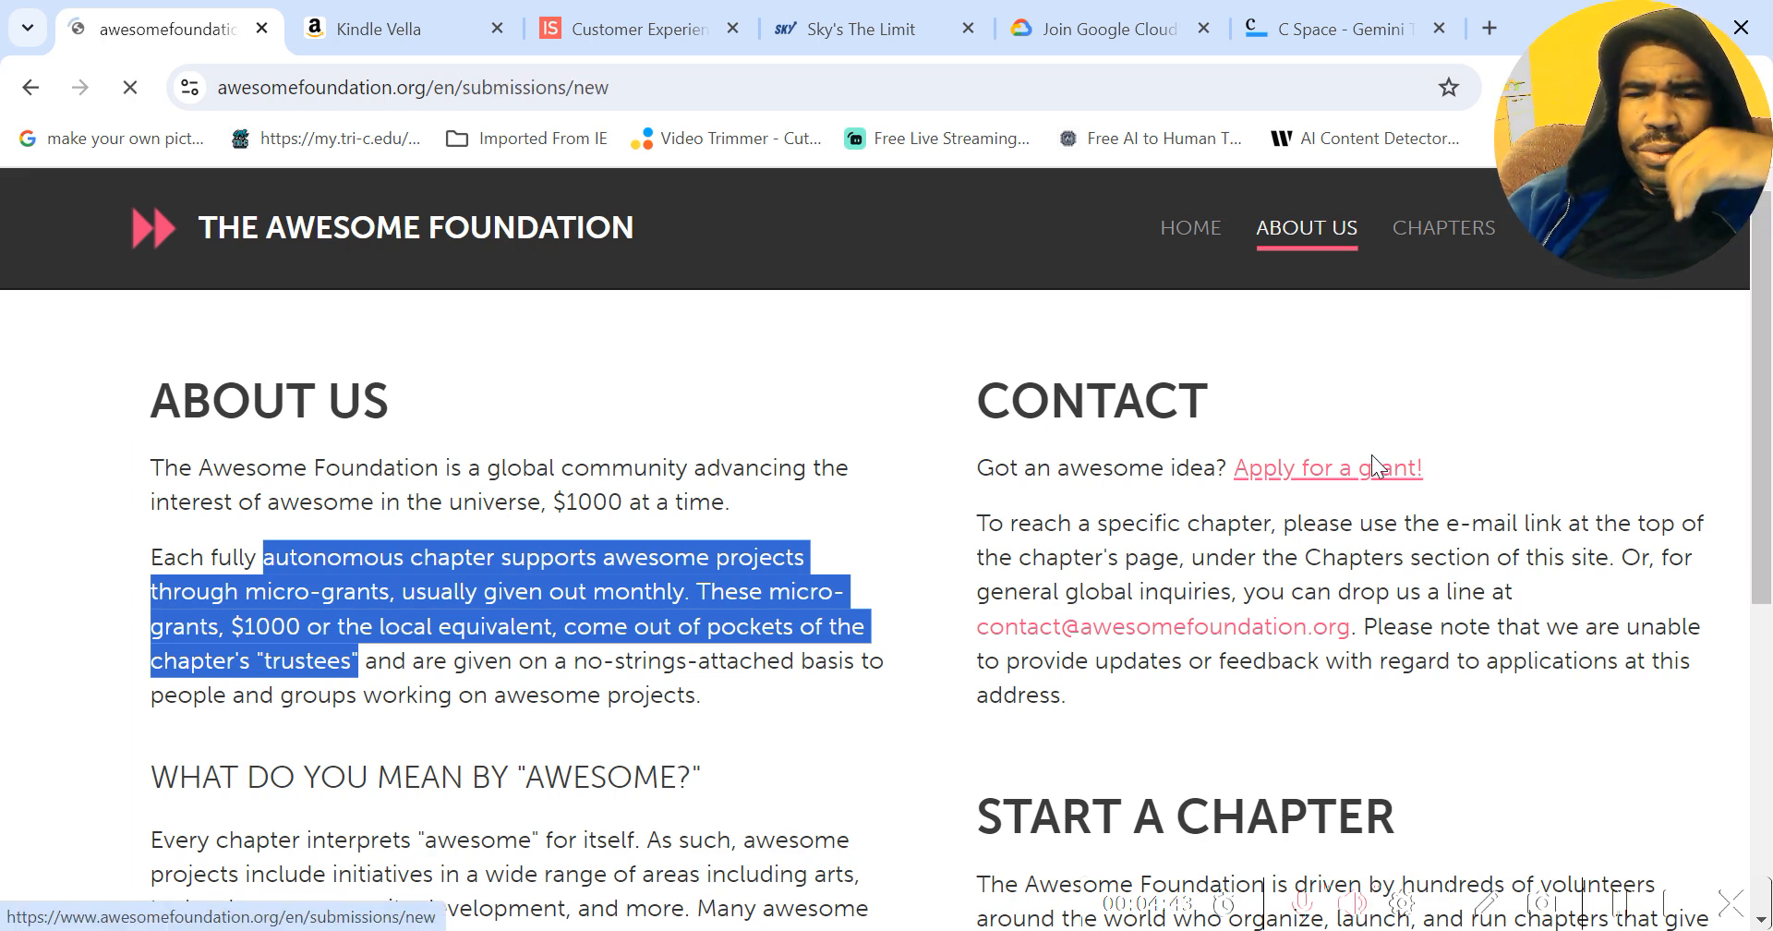
pyautogui.click(1326, 467)
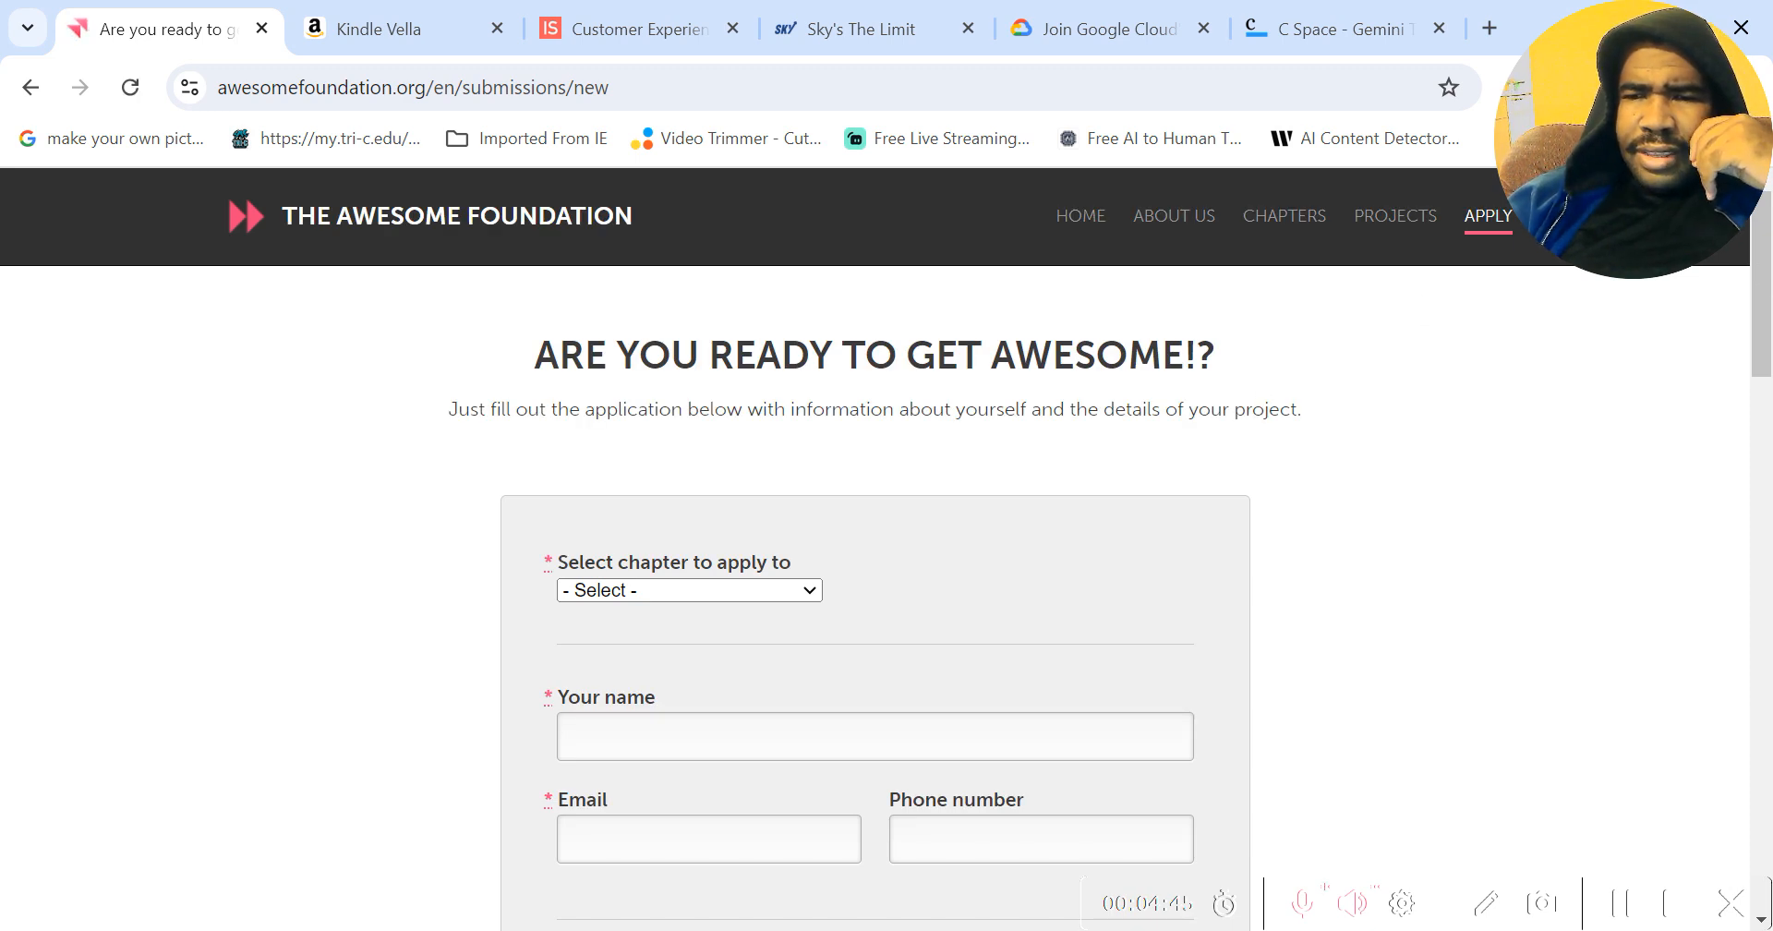
pyautogui.scroll(-3)
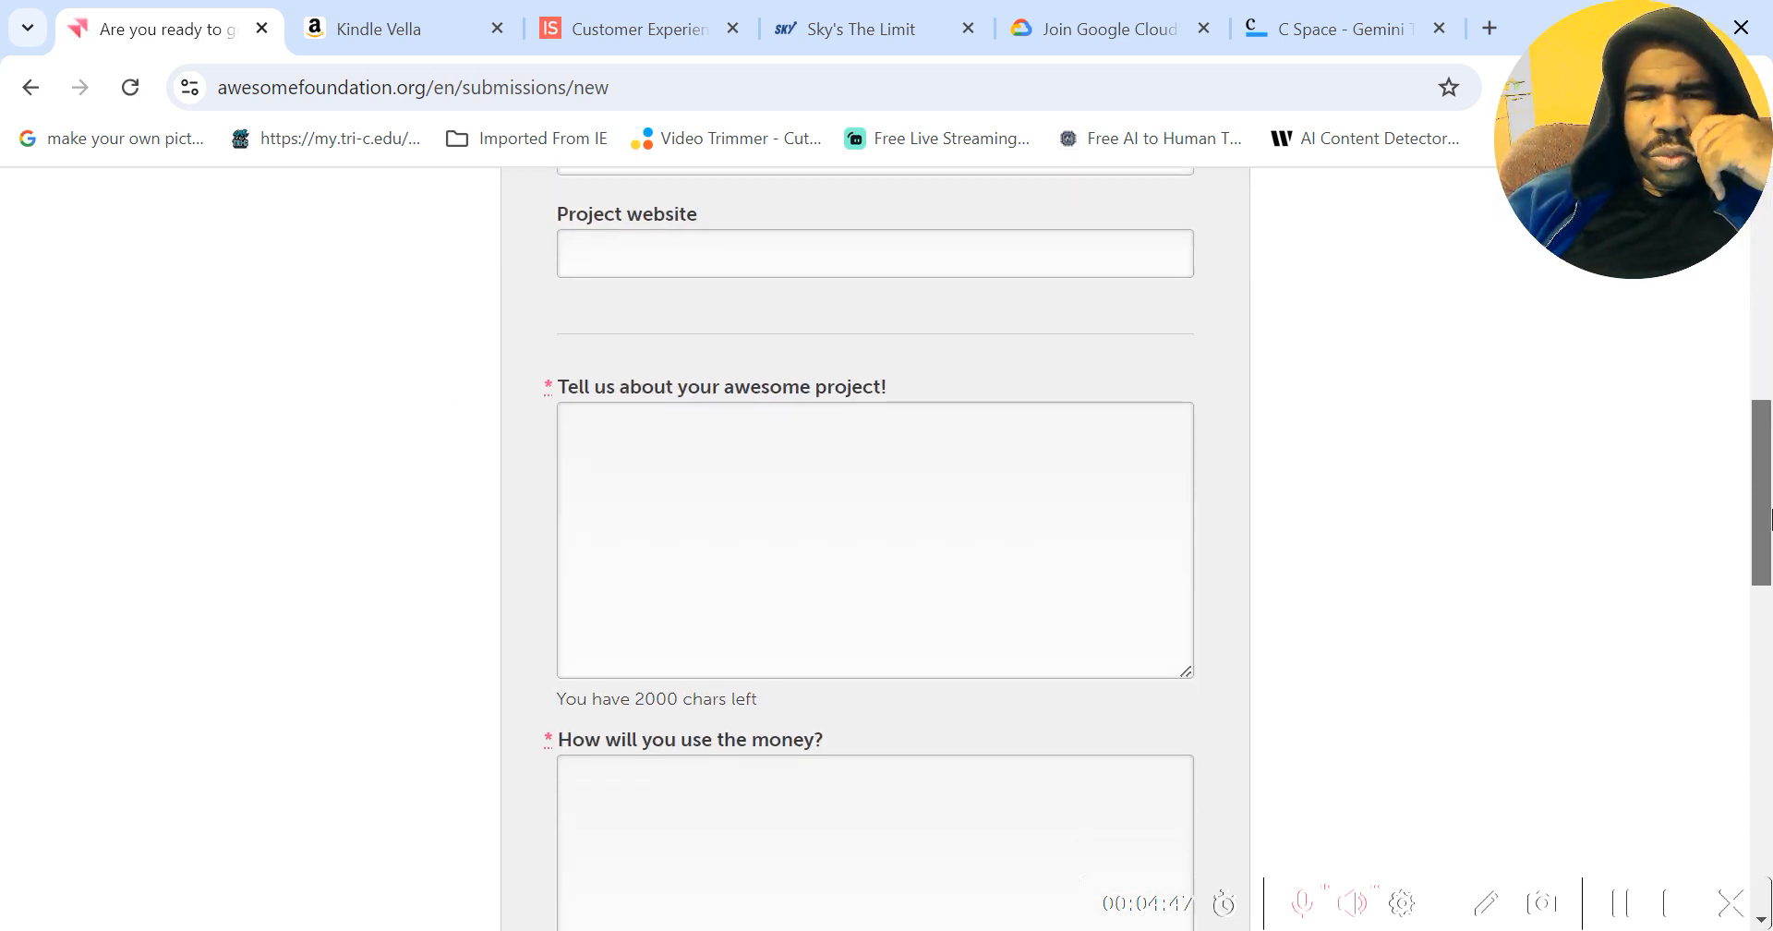
pyautogui.scroll(-3)
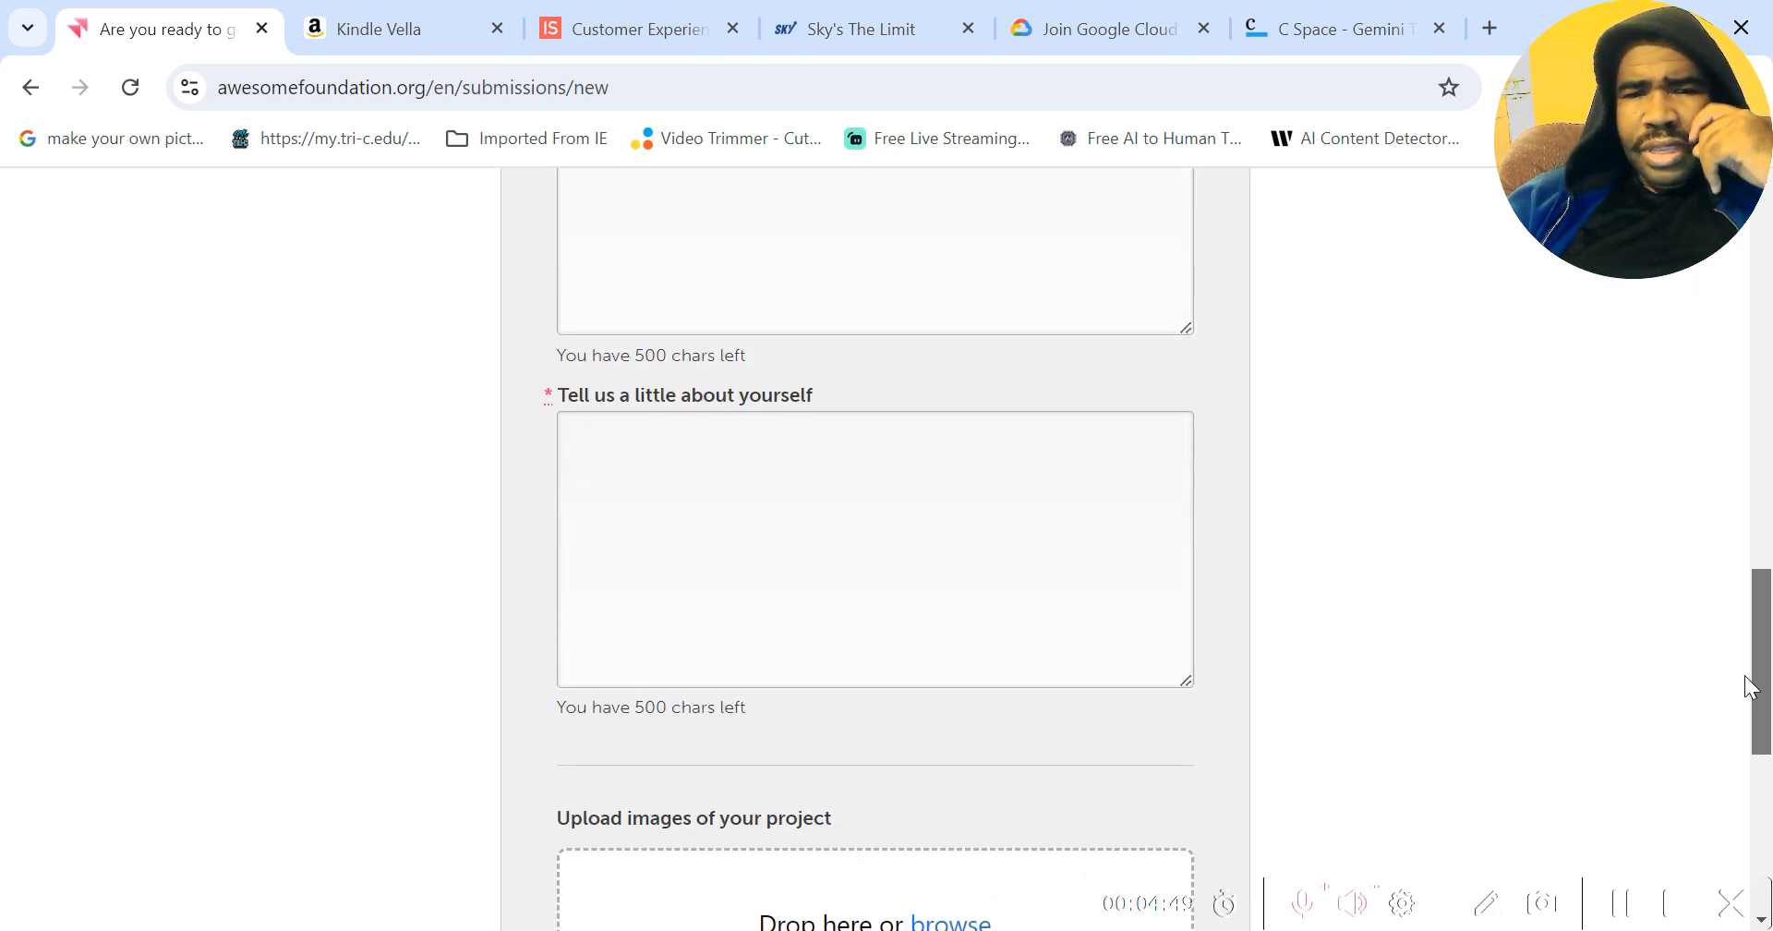
pyautogui.scroll(3)
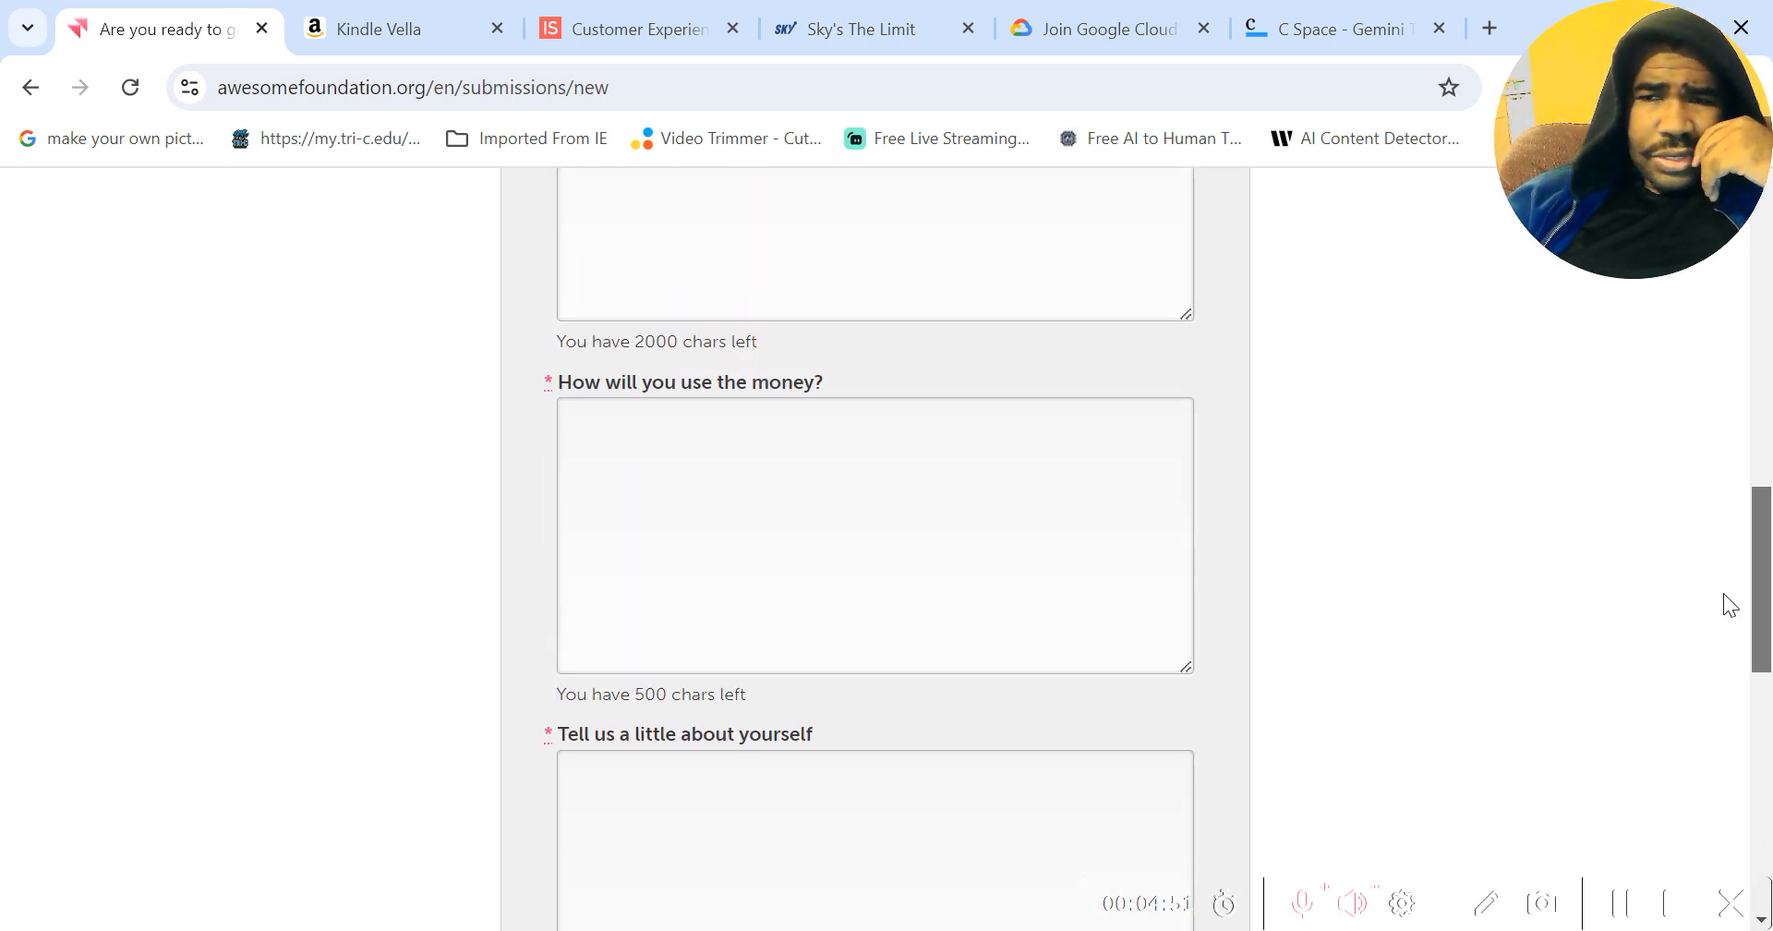
pyautogui.scroll(3)
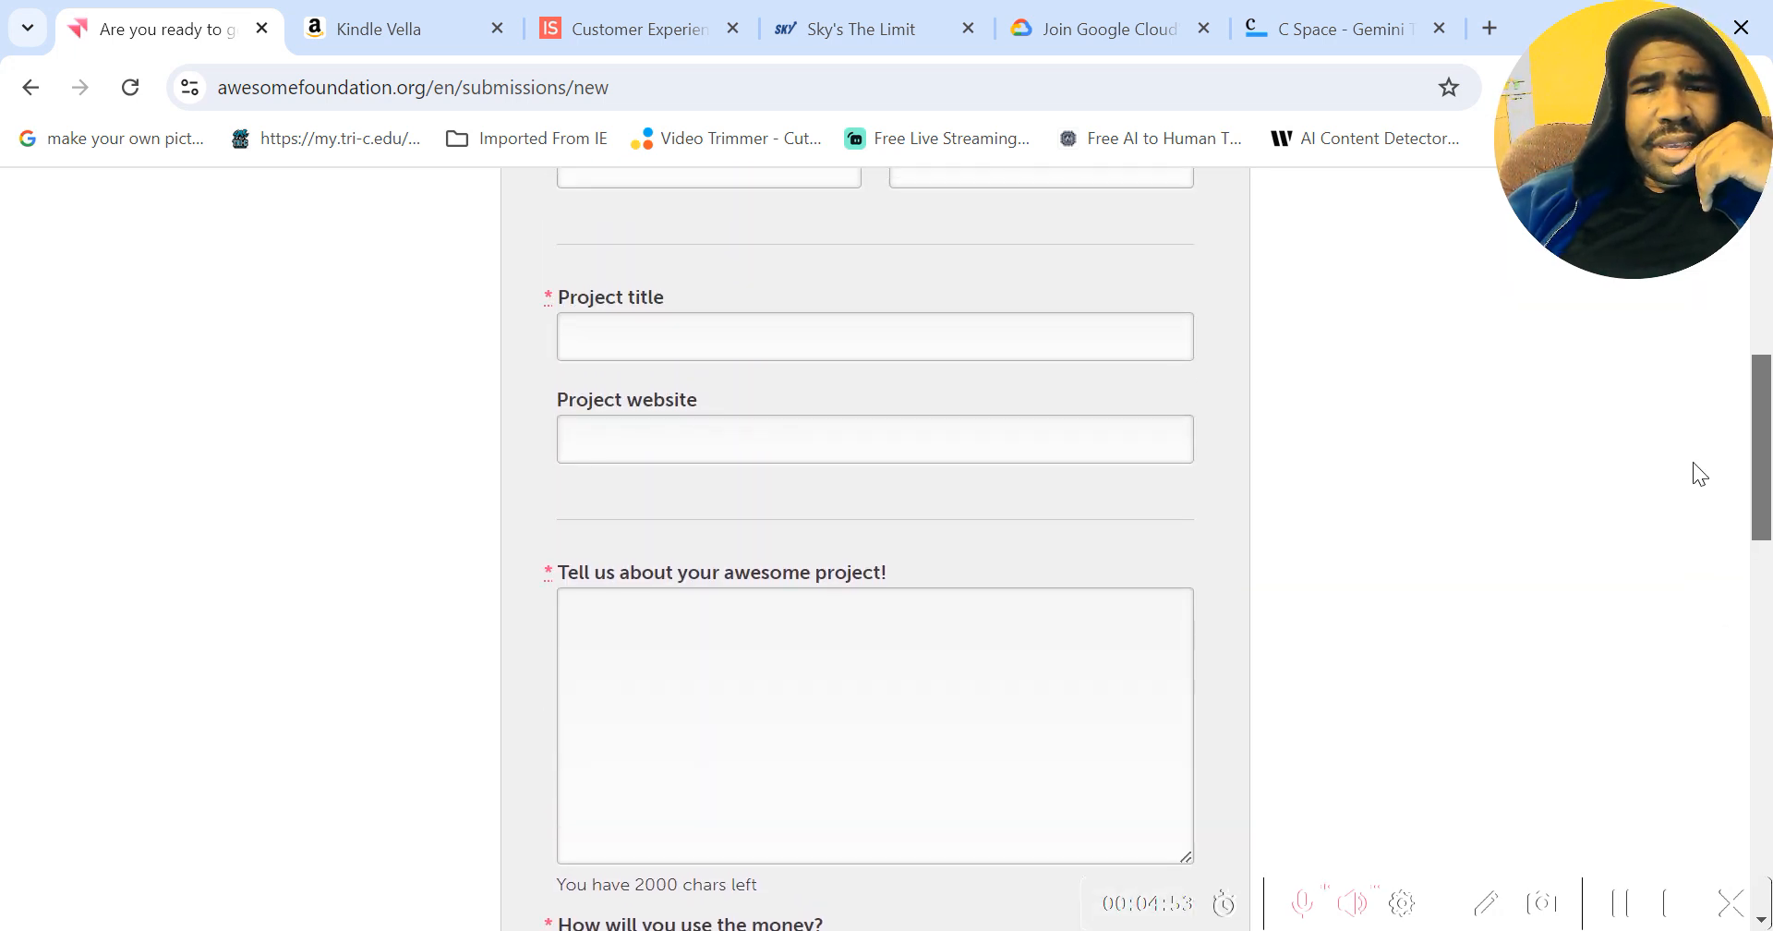
pyautogui.scroll(3)
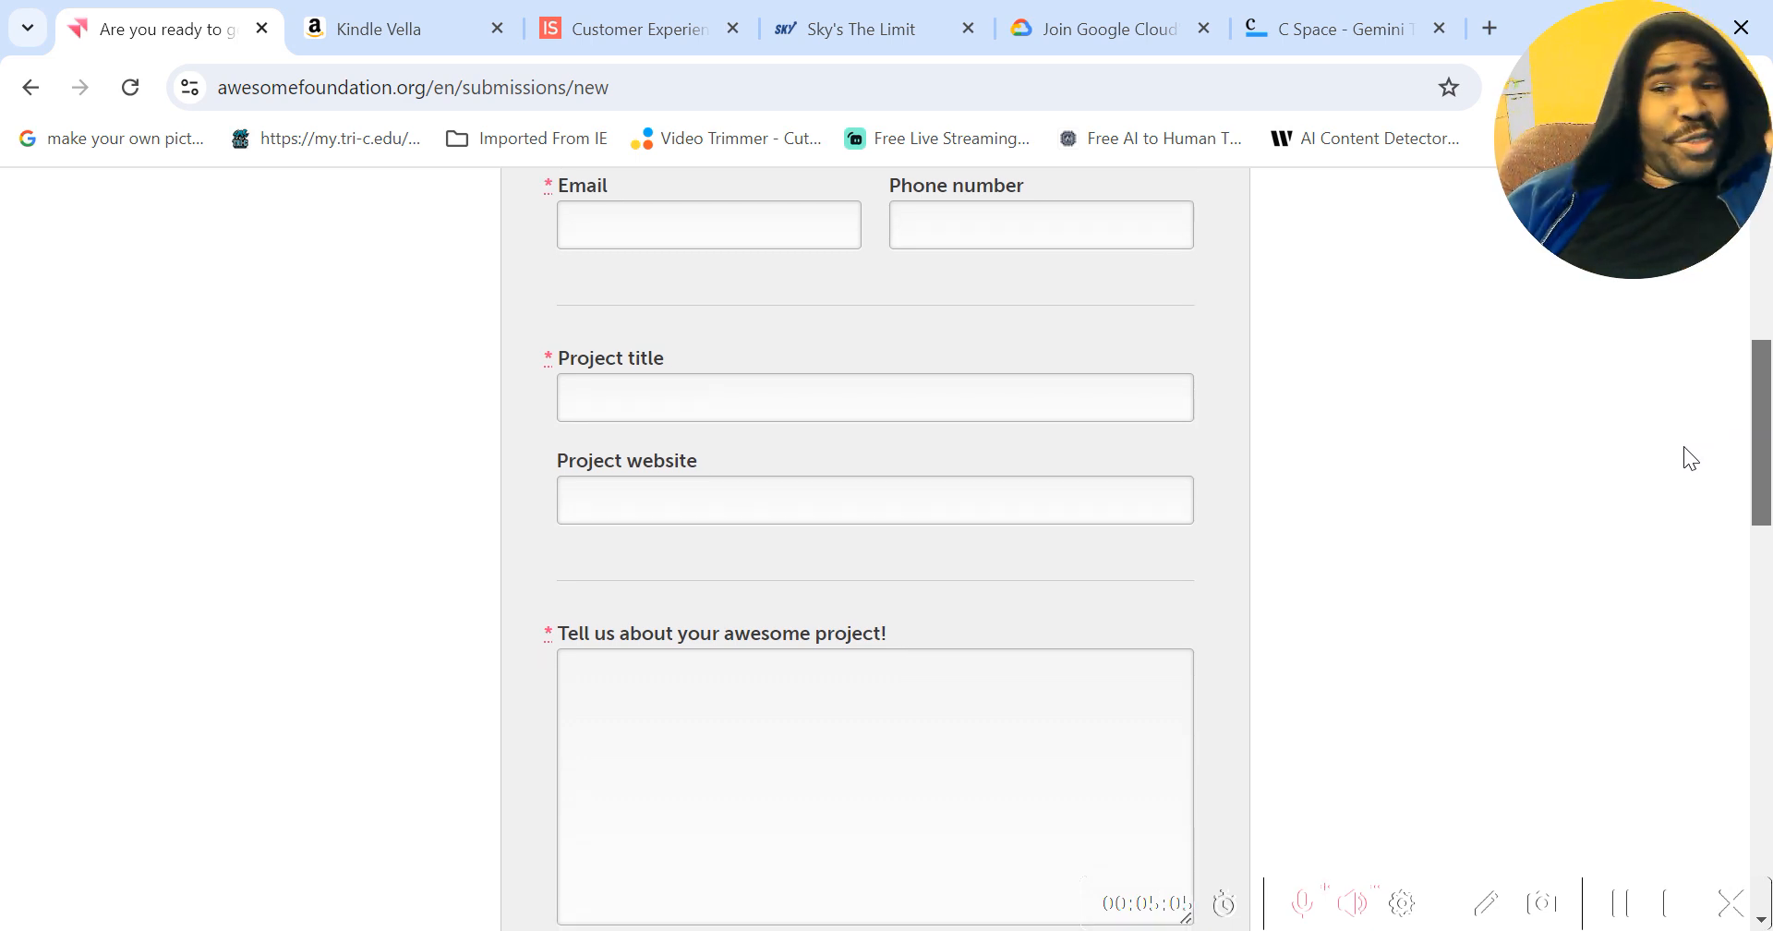
pyautogui.scroll(-3)
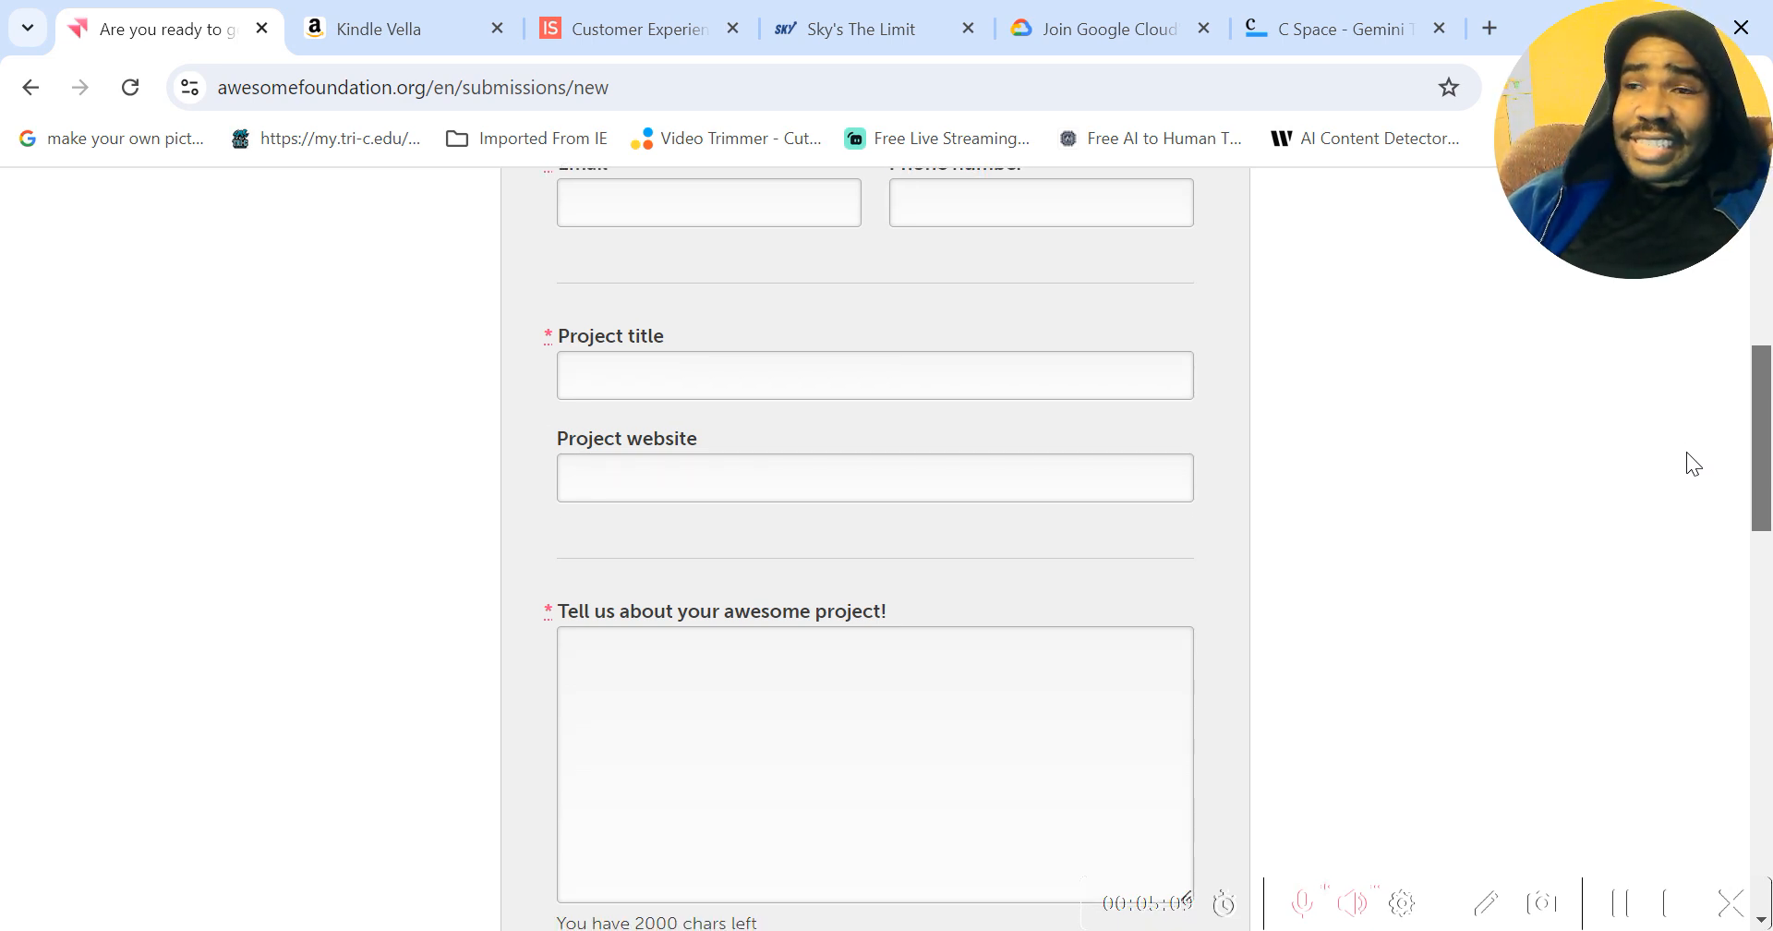
pyautogui.scroll(3)
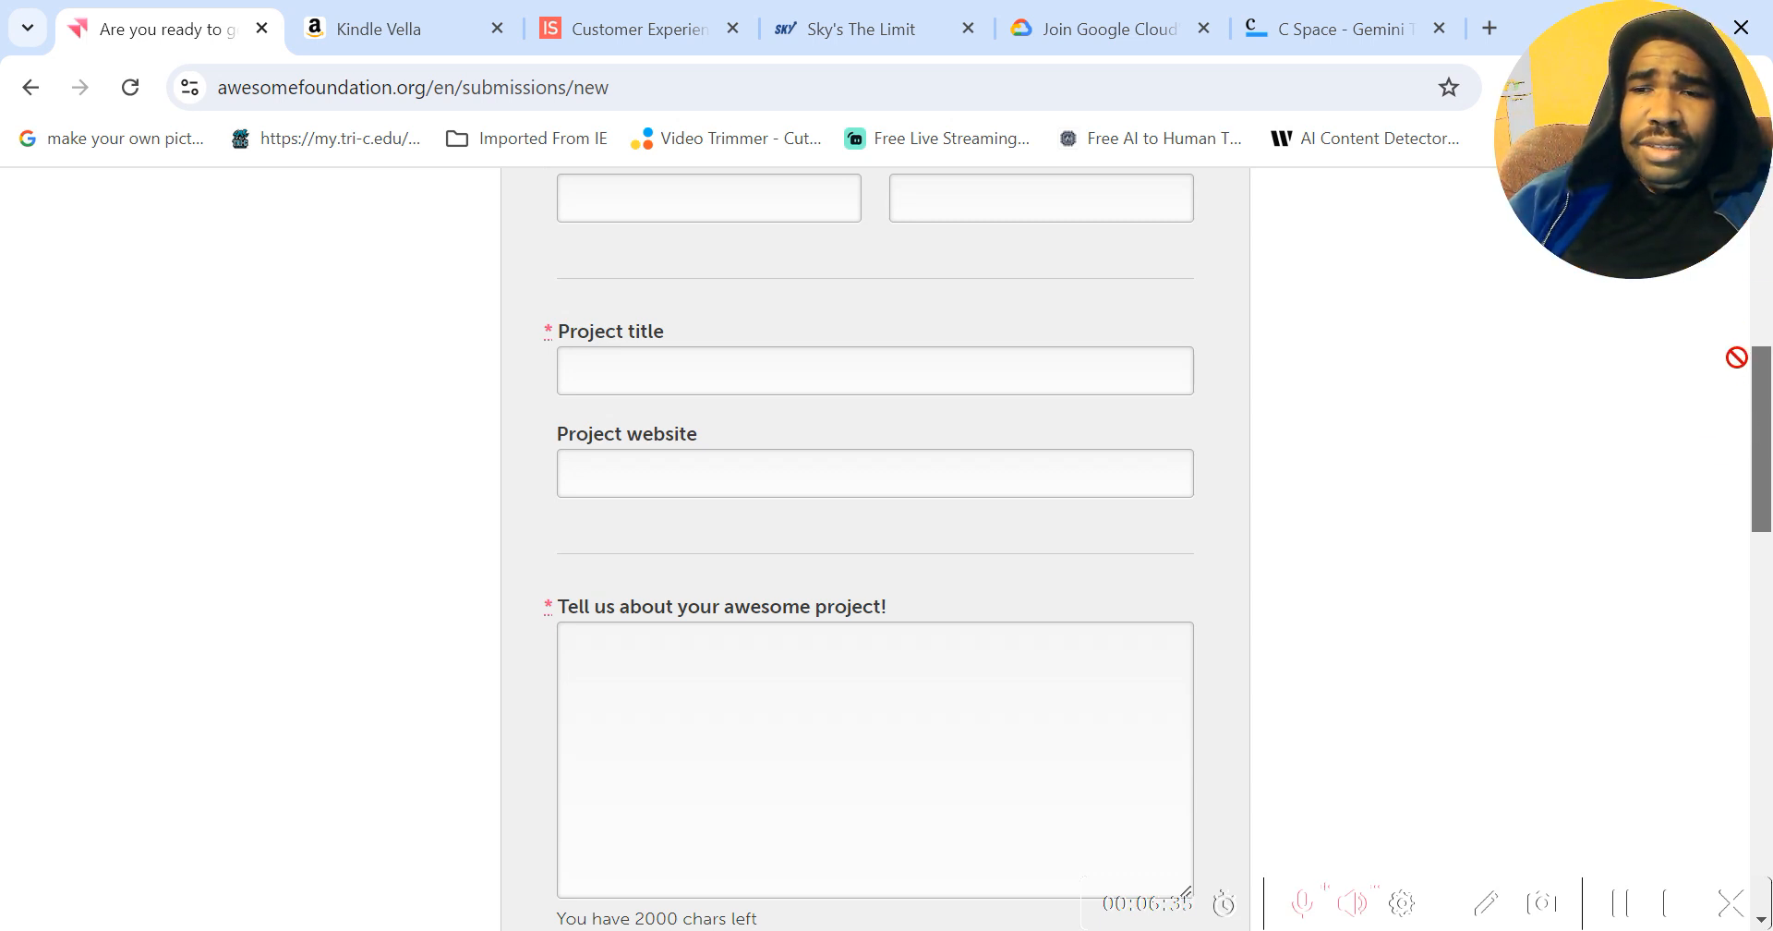
pyautogui.scroll(3)
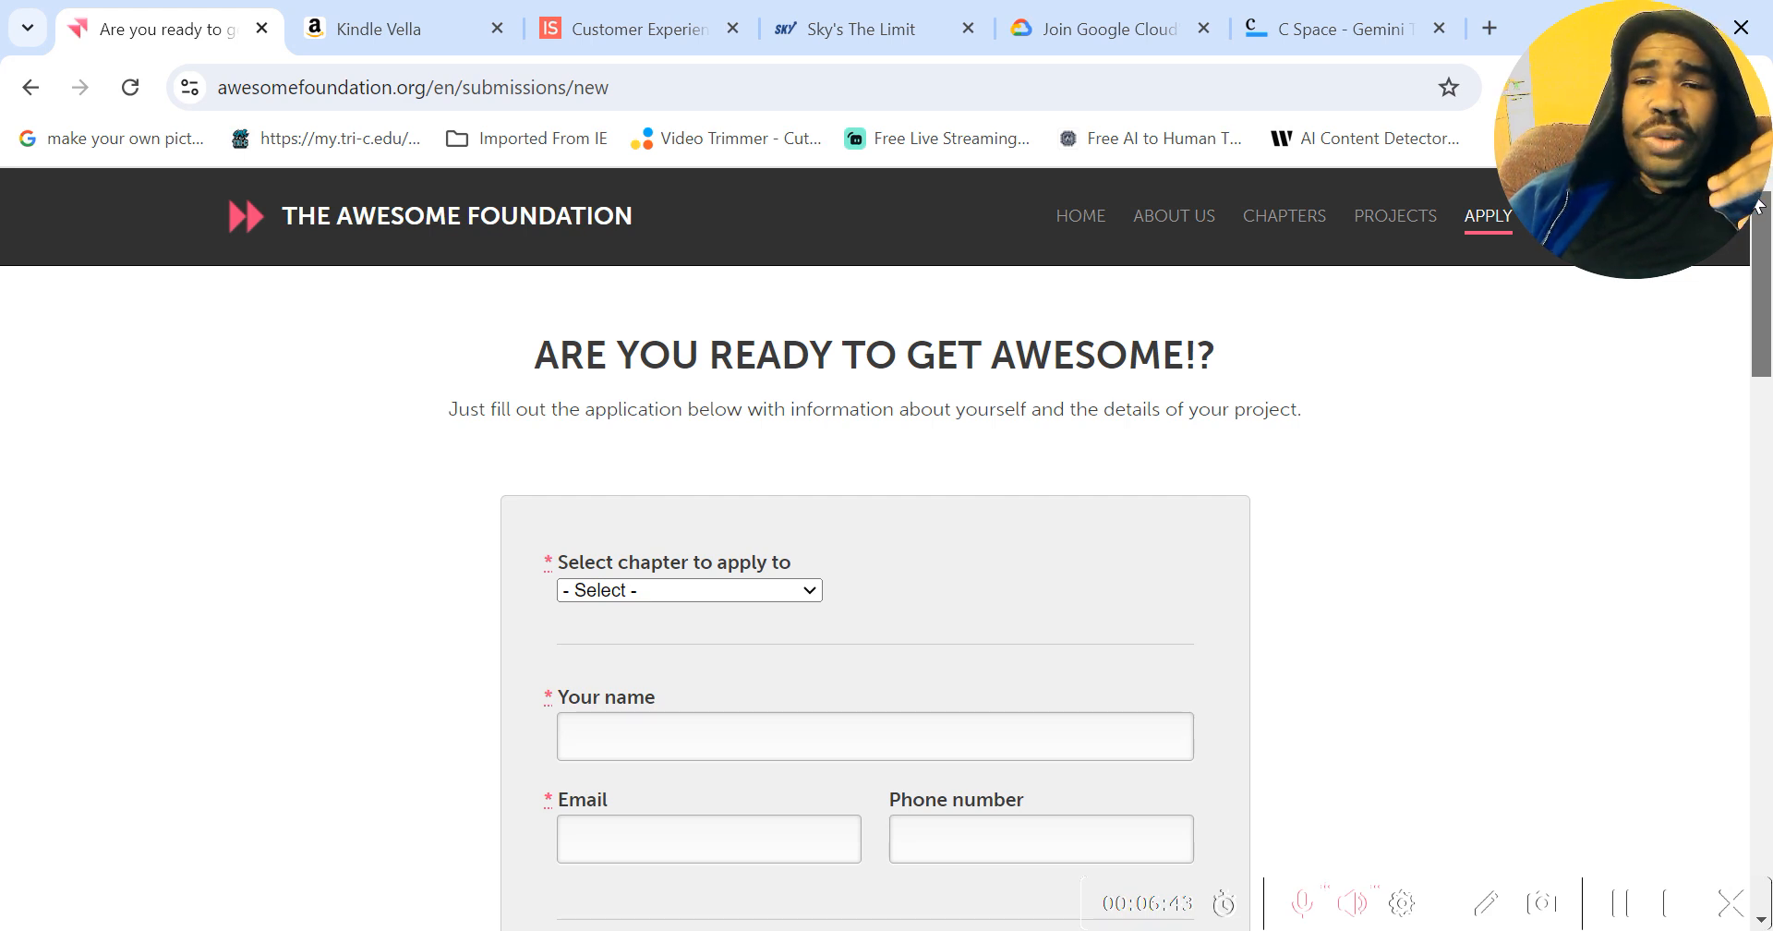
pyautogui.scroll(-3)
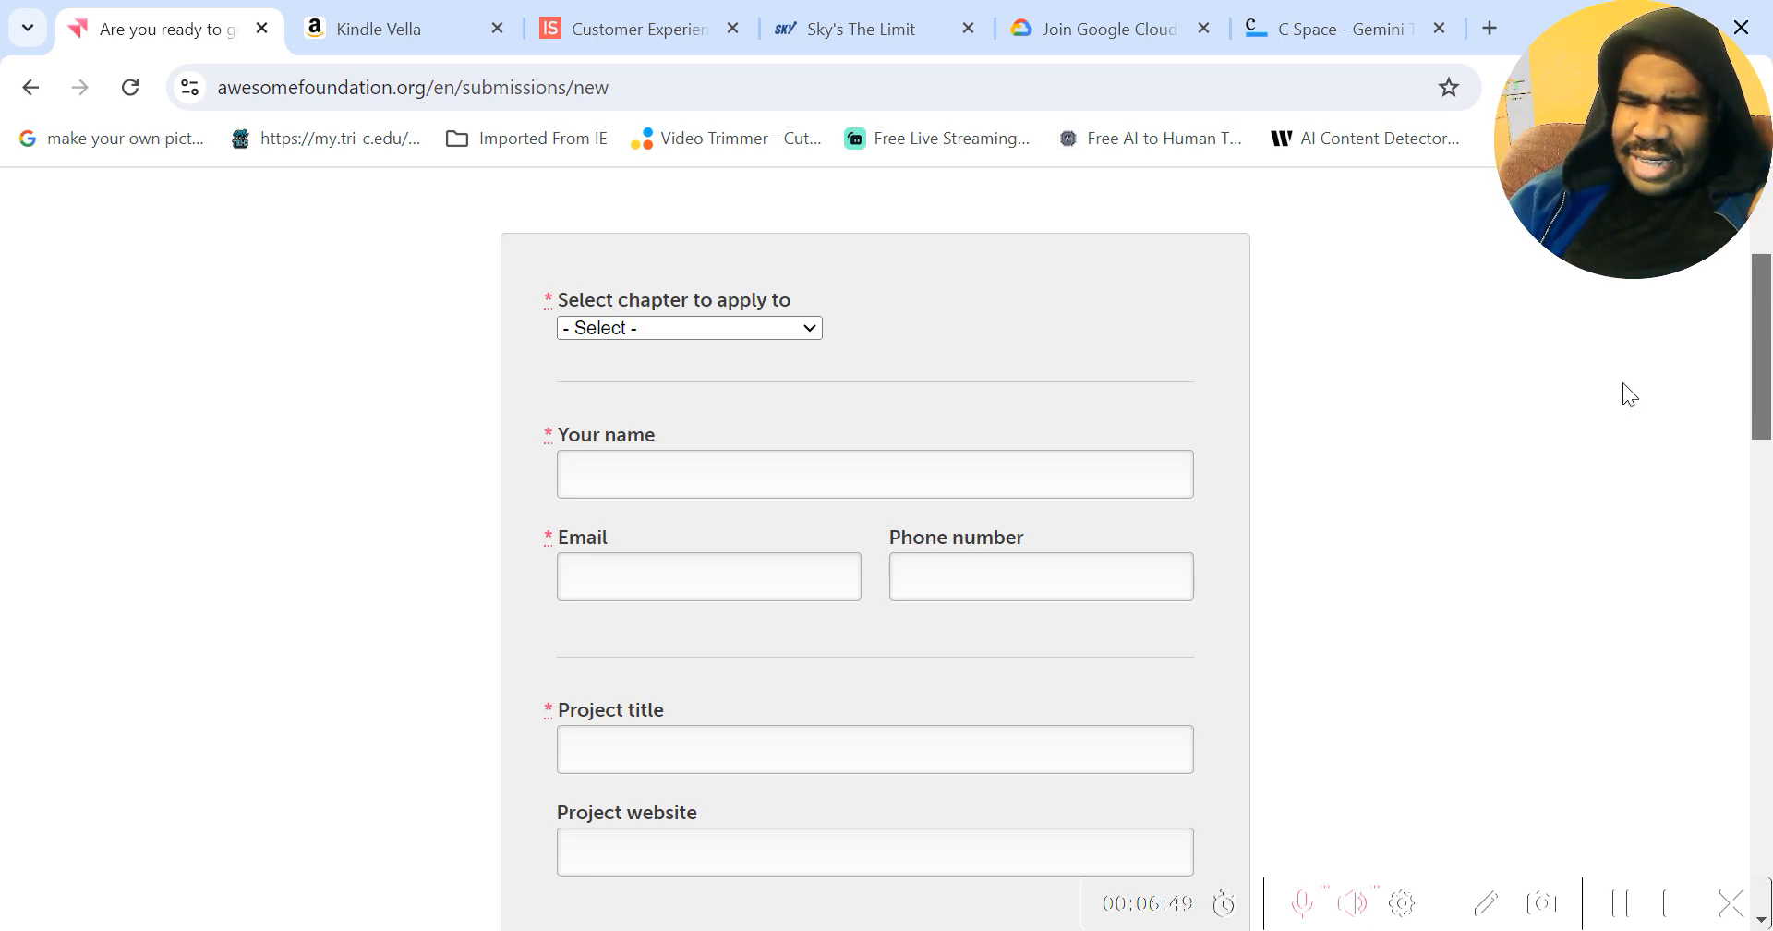
pyautogui.moveTo(1672, 868)
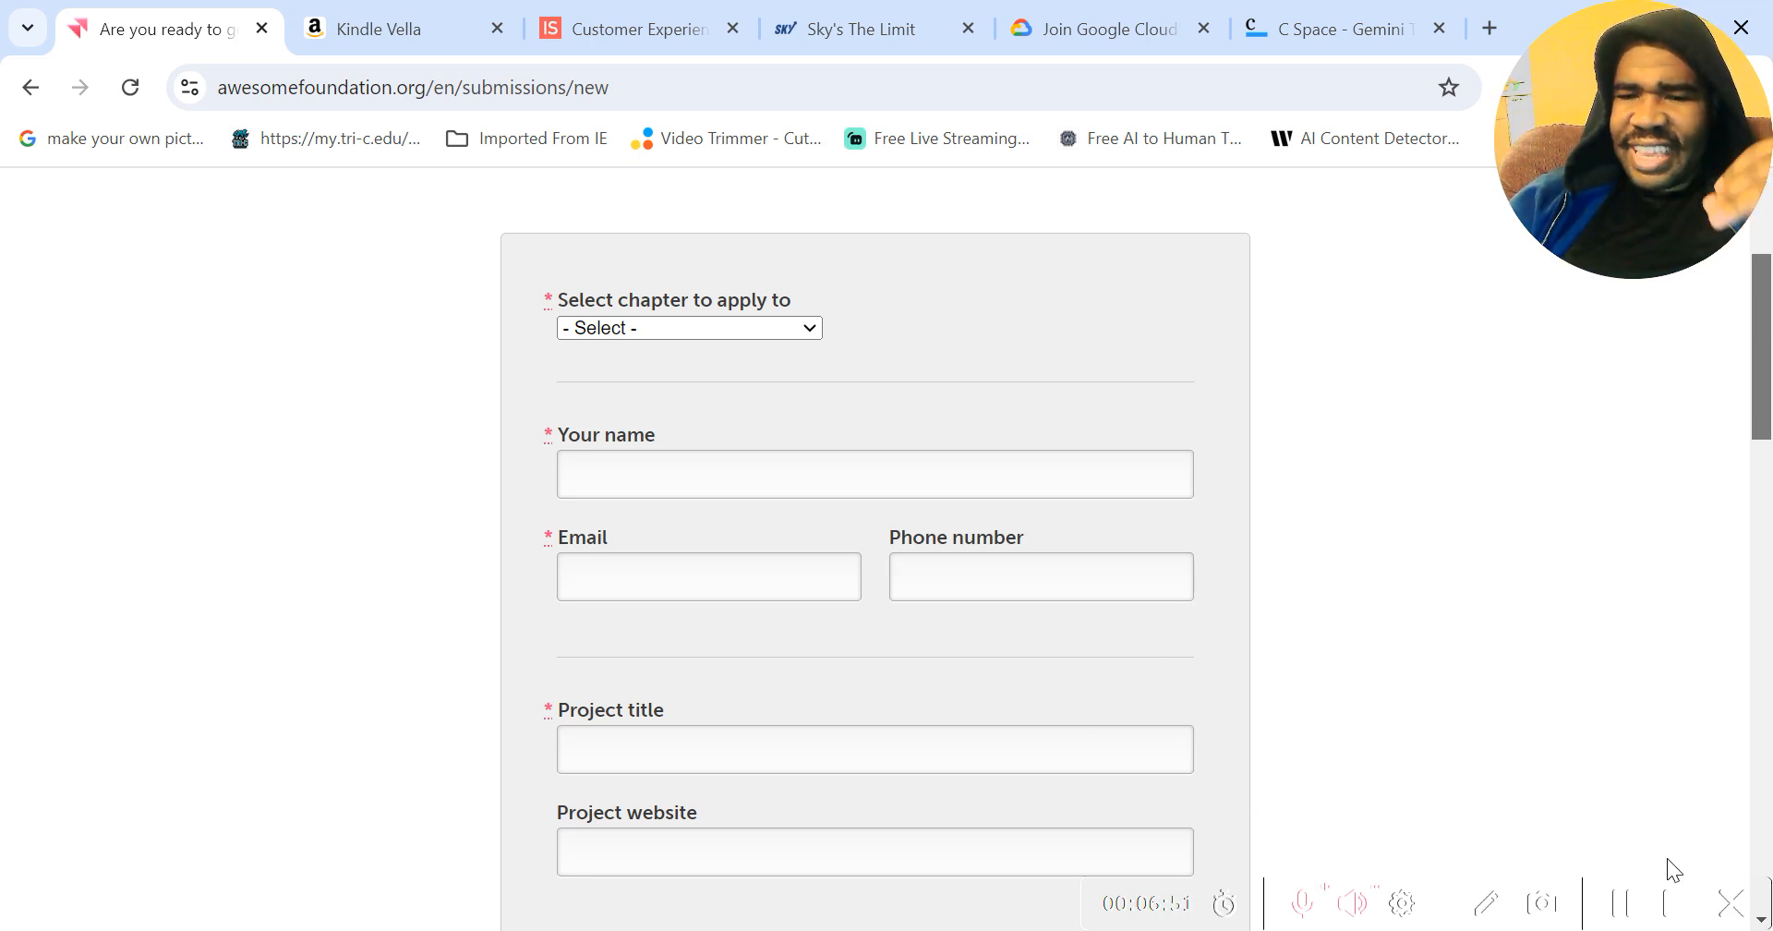